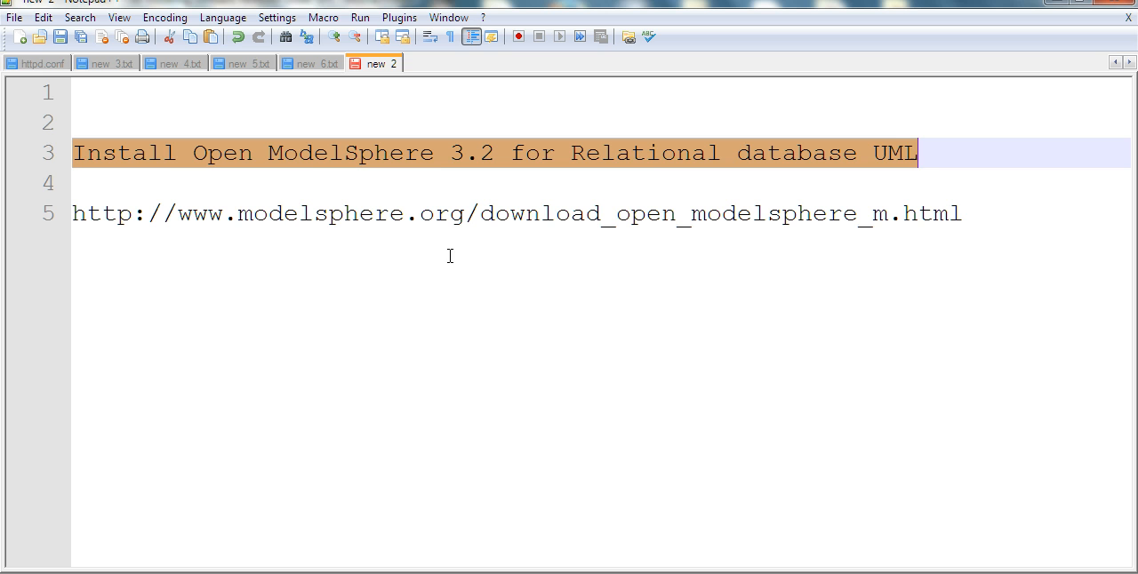
{"action": "mouse_move", "coordinate": [75, 213]}
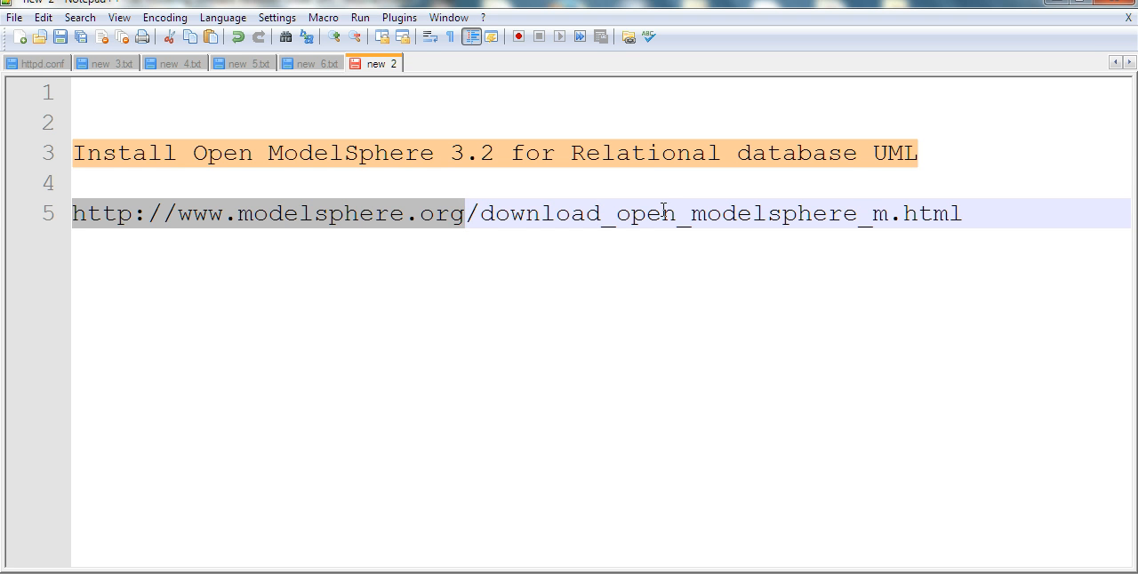
{"action": "mouse_move", "coordinate": [363, 169]}
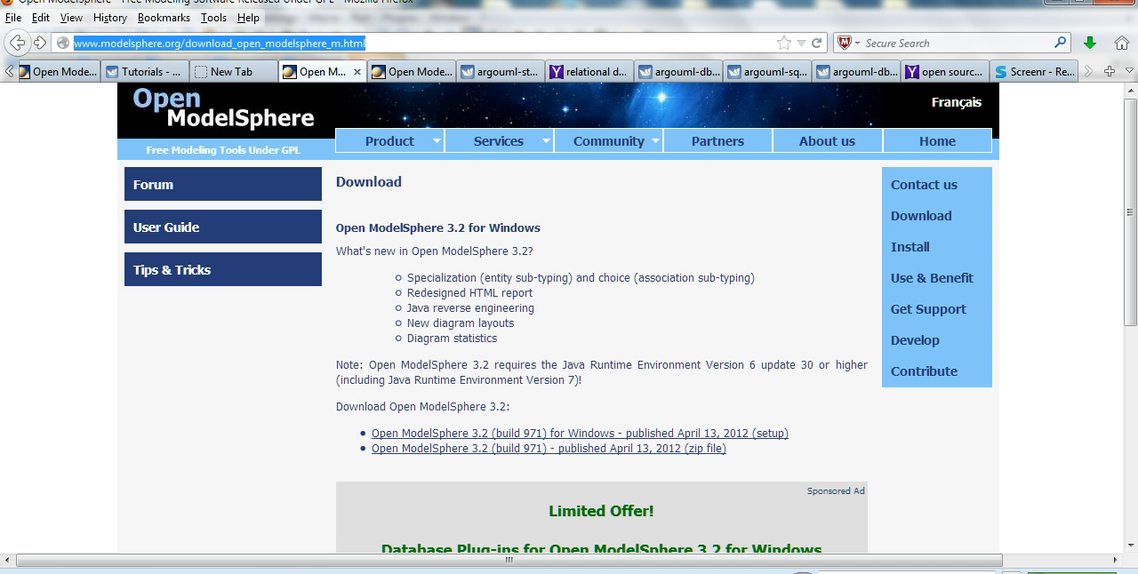
{"action": "mouse_move", "coordinate": [448, 434]}
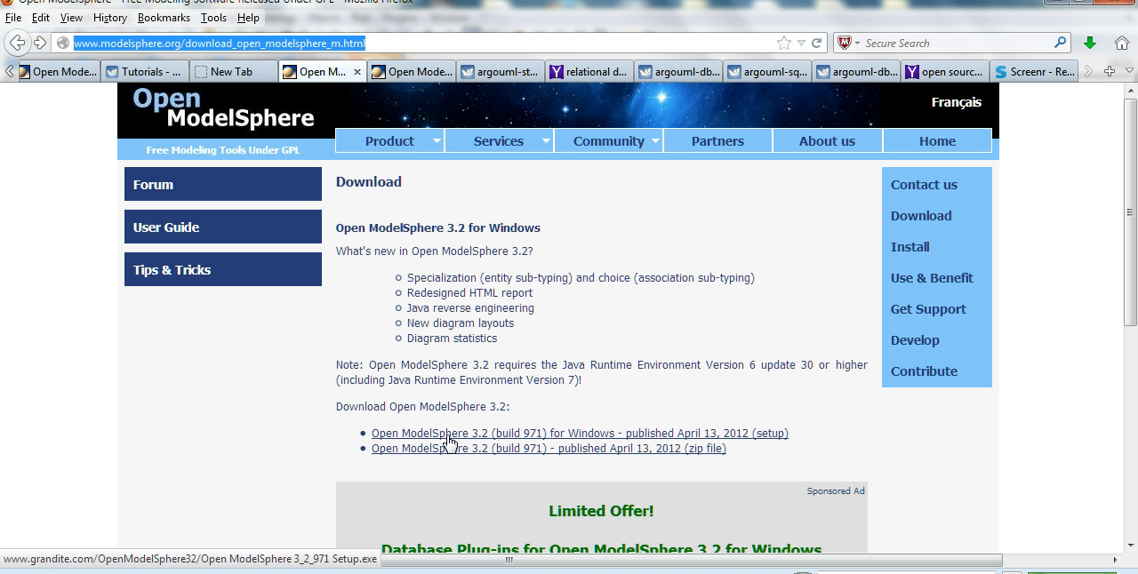
{"action": "mouse_move", "coordinate": [455, 444]}
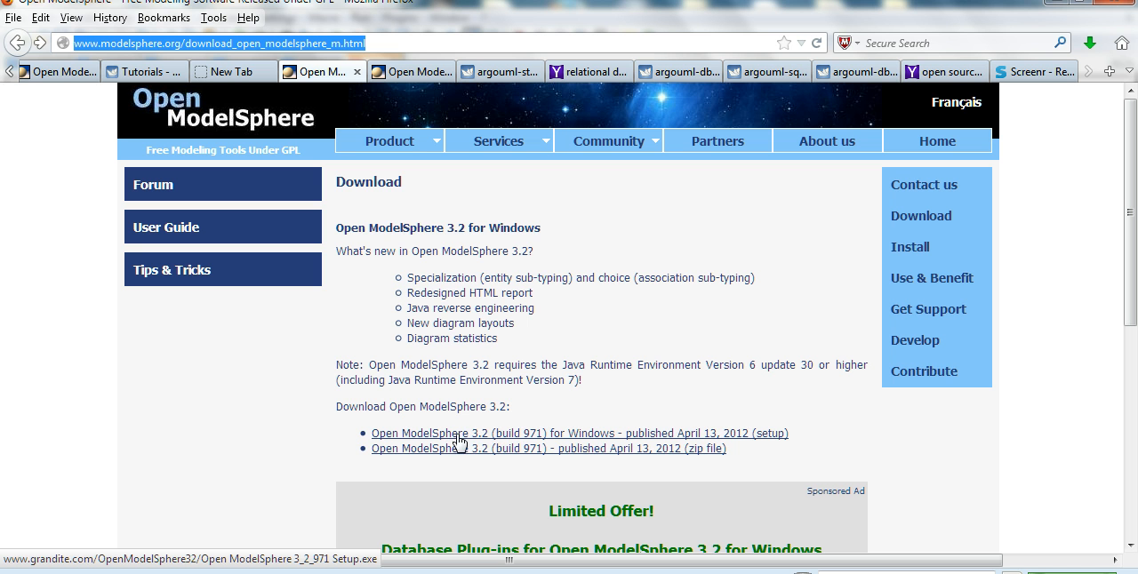
{"action": "mouse_move", "coordinate": [651, 441]}
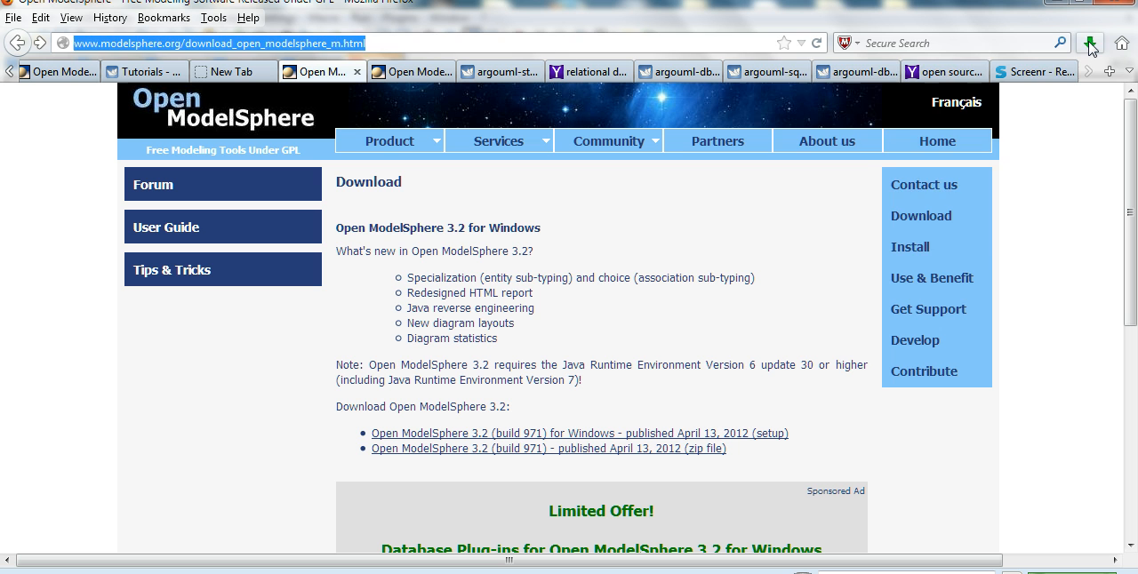
- Run the downloaded Open ModelSphere 3.2 Setup.exe from Firefox's Downloads panel despite the warning
{"action": "left_click", "coordinate": [1088, 43]}
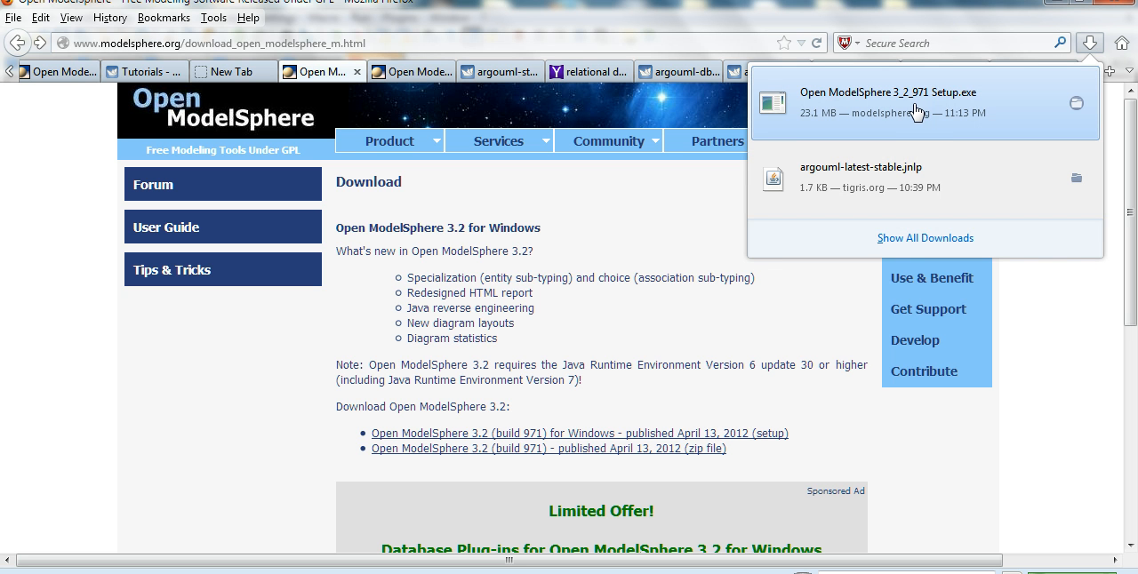
{"action": "mouse_move", "coordinate": [915, 105]}
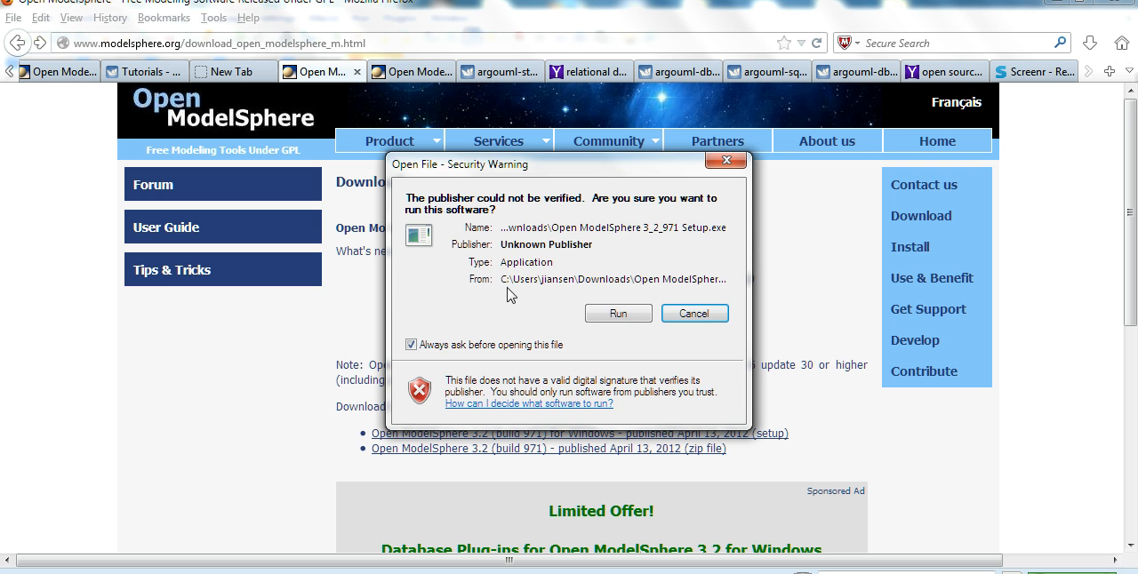
{"action": "left_click", "coordinate": [616, 313]}
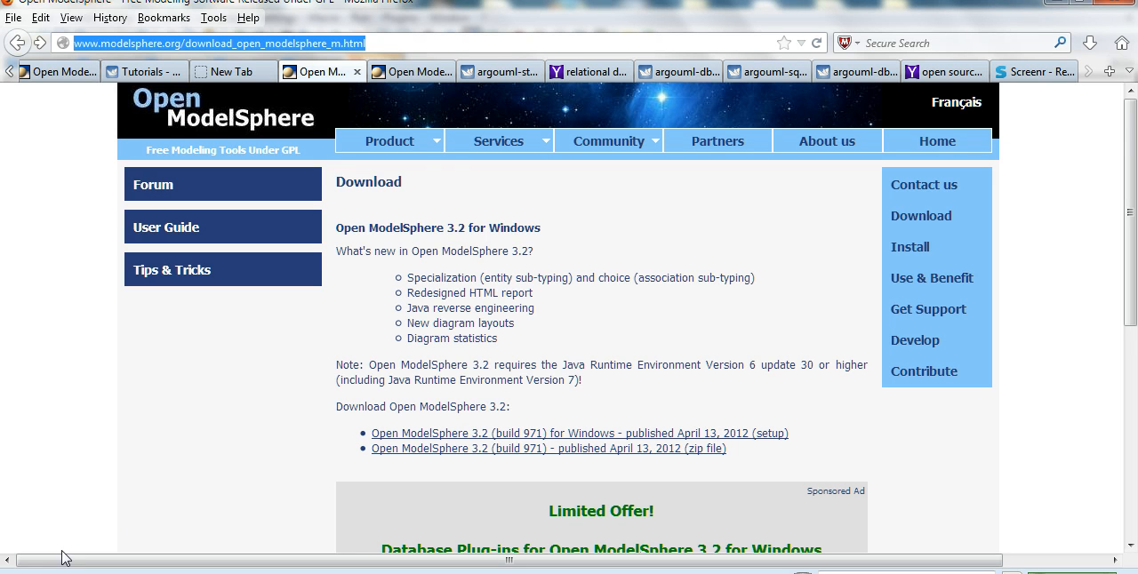
- Start setup in English and accept the license agreement
{"action": "left_click", "coordinate": [578, 433]}
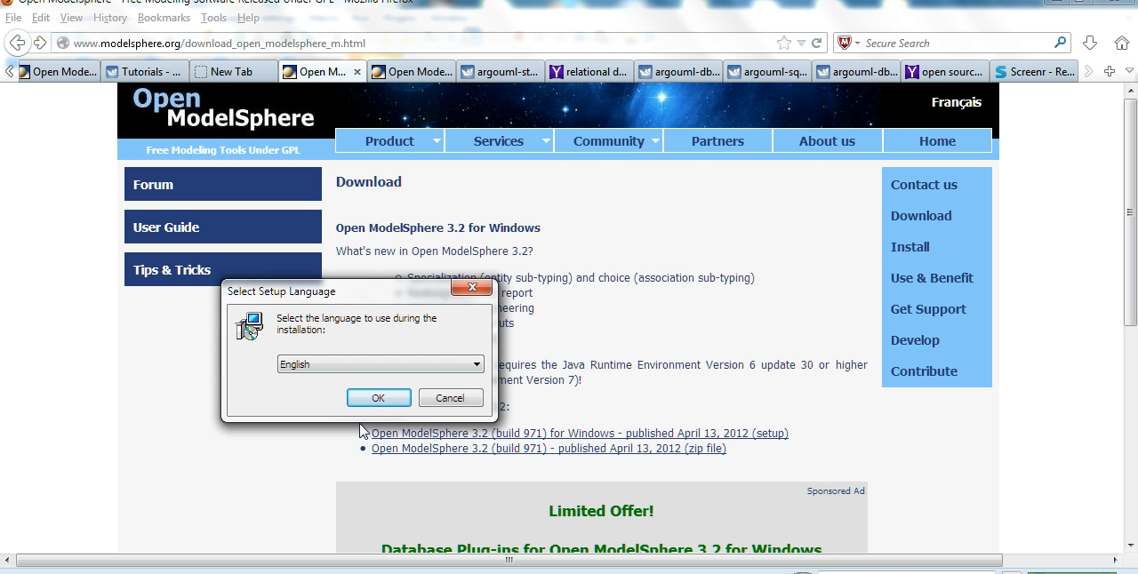
{"action": "left_click", "coordinate": [377, 399]}
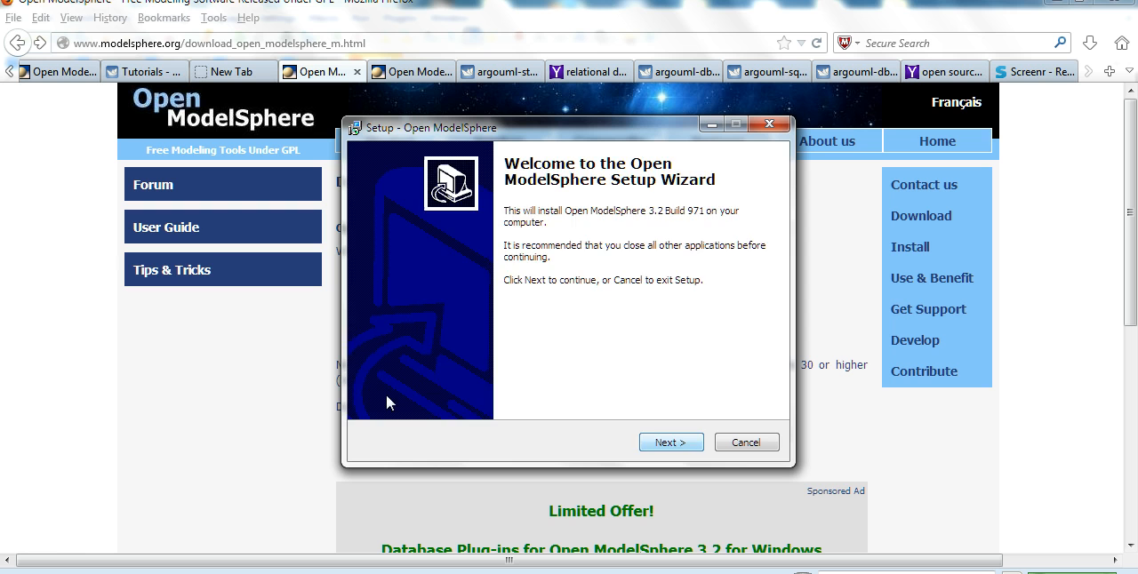
{"action": "left_click", "coordinate": [670, 441]}
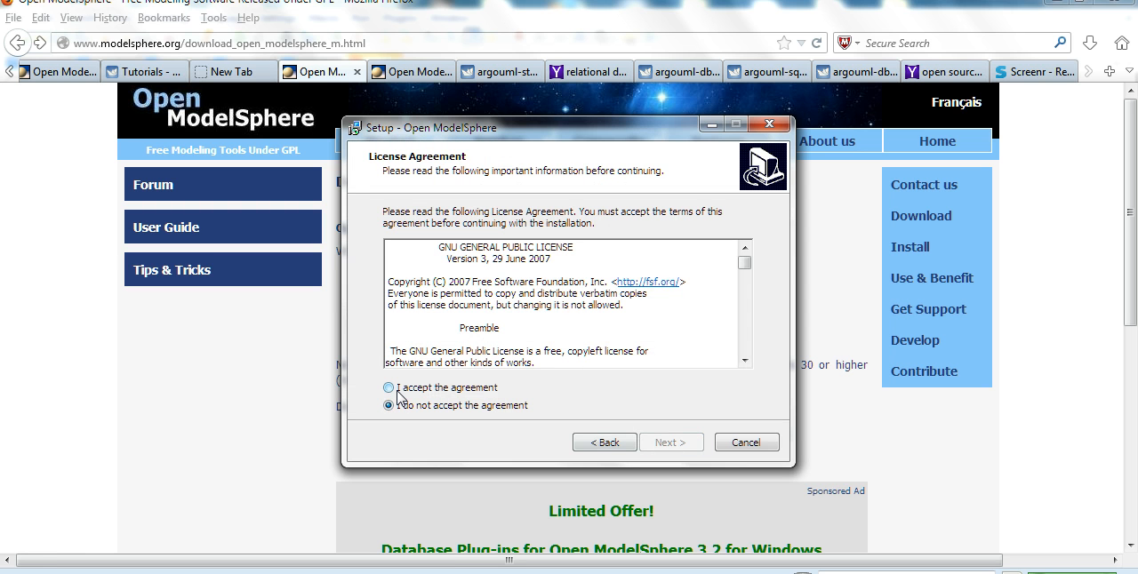
{"action": "left_click", "coordinate": [388, 388]}
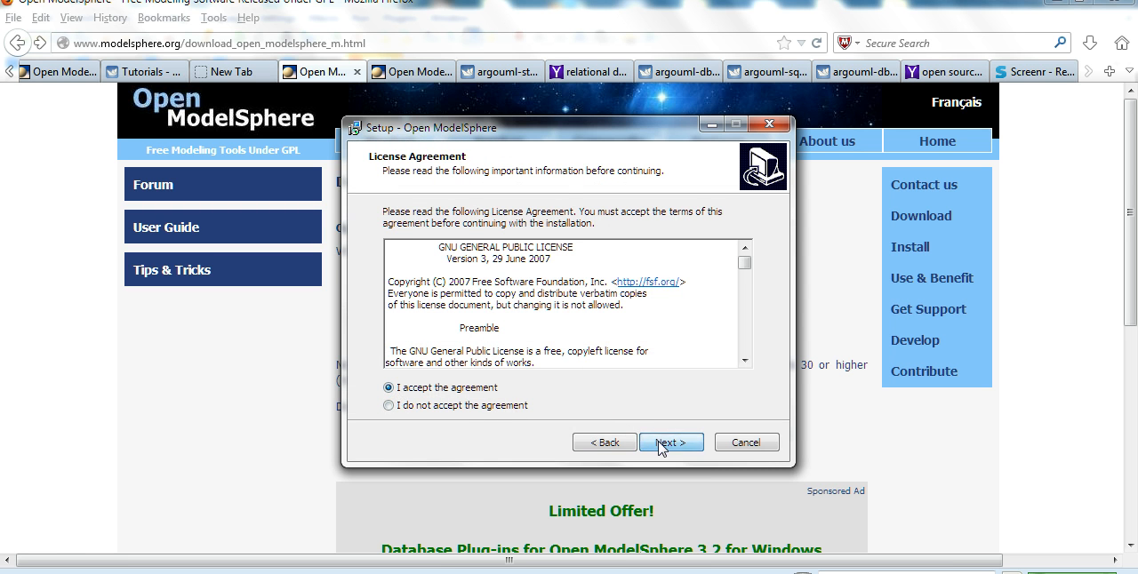
{"action": "left_click", "coordinate": [670, 441]}
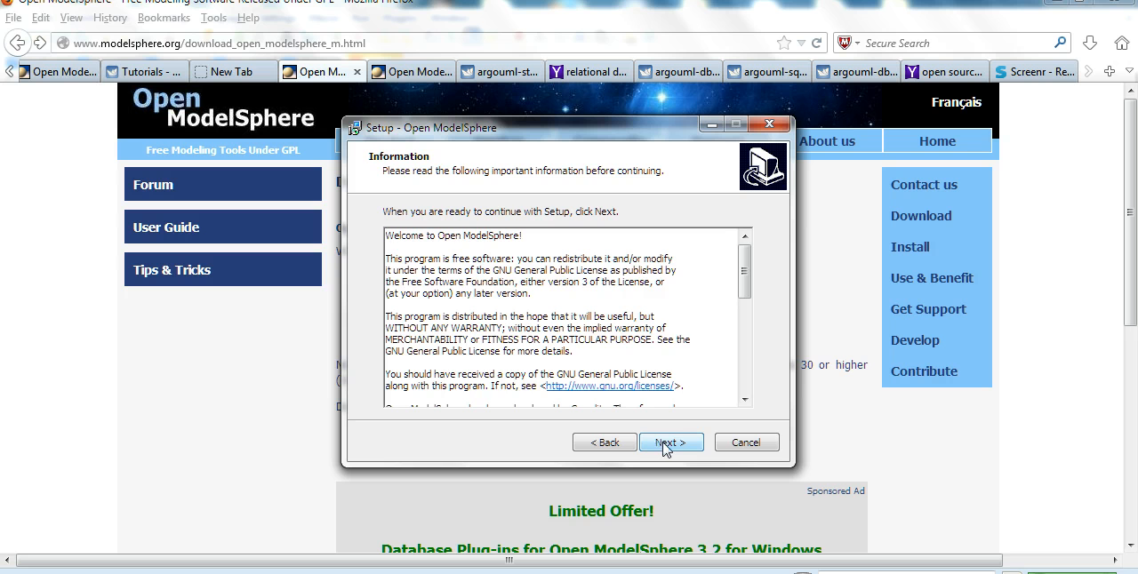
{"action": "left_click", "coordinate": [670, 441]}
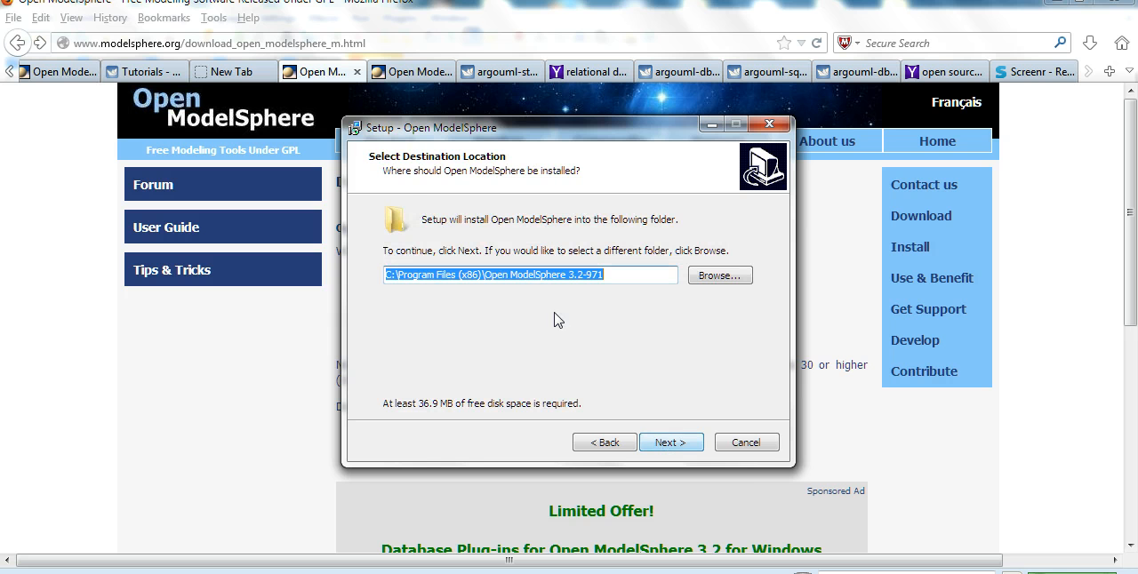
- Install to the default folders with a desktop icon, then finish and launch Open ModelSphere
{"action": "left_click", "coordinate": [672, 443]}
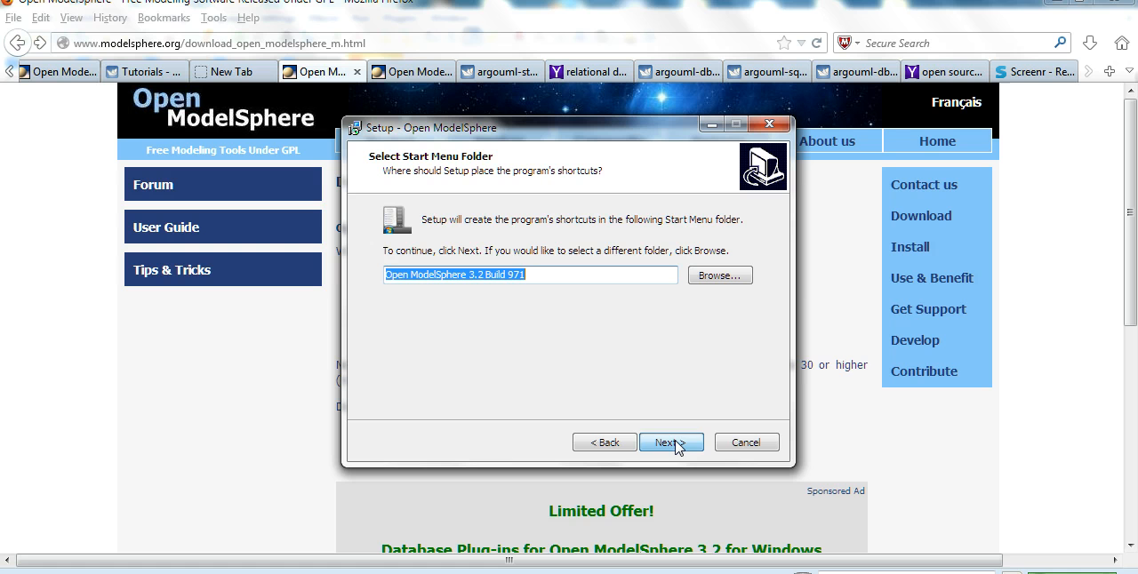
{"action": "mouse_move", "coordinate": [565, 336]}
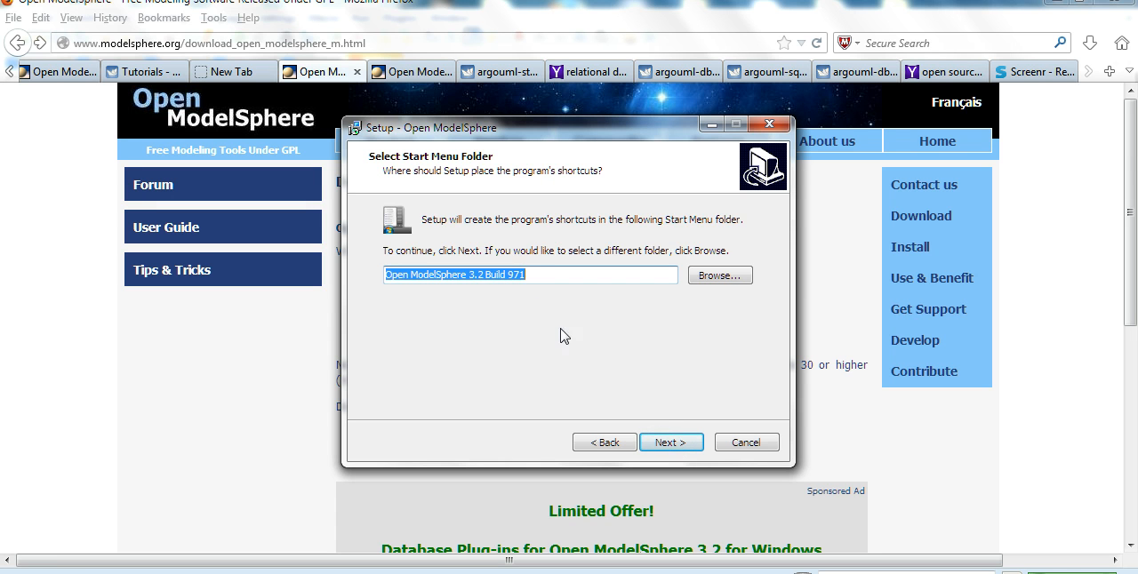
{"action": "left_click", "coordinate": [672, 441]}
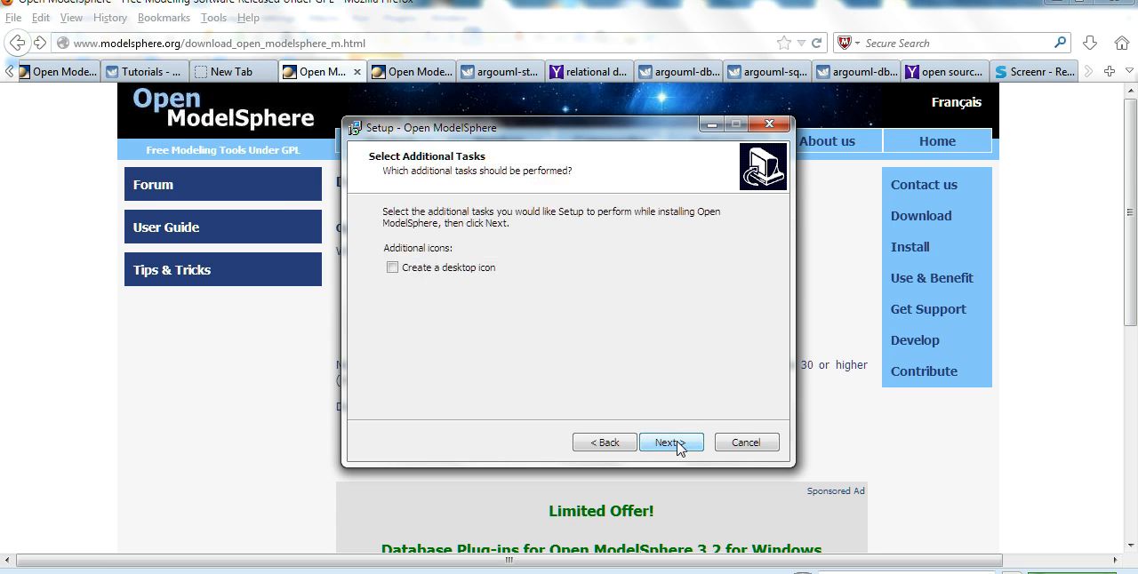
{"action": "left_click", "coordinate": [391, 266]}
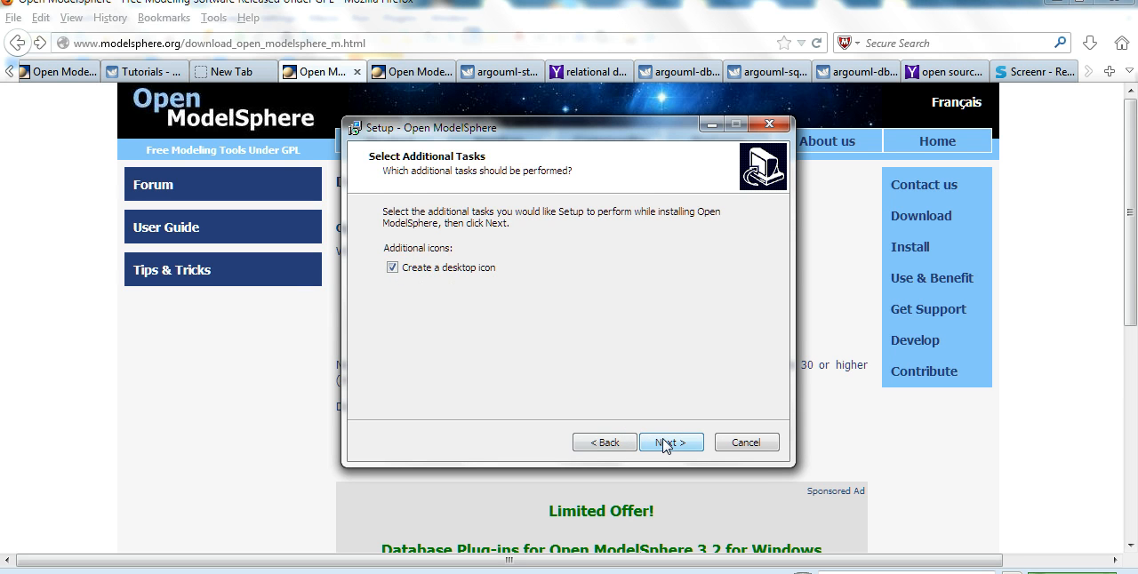
{"action": "left_click", "coordinate": [672, 442]}
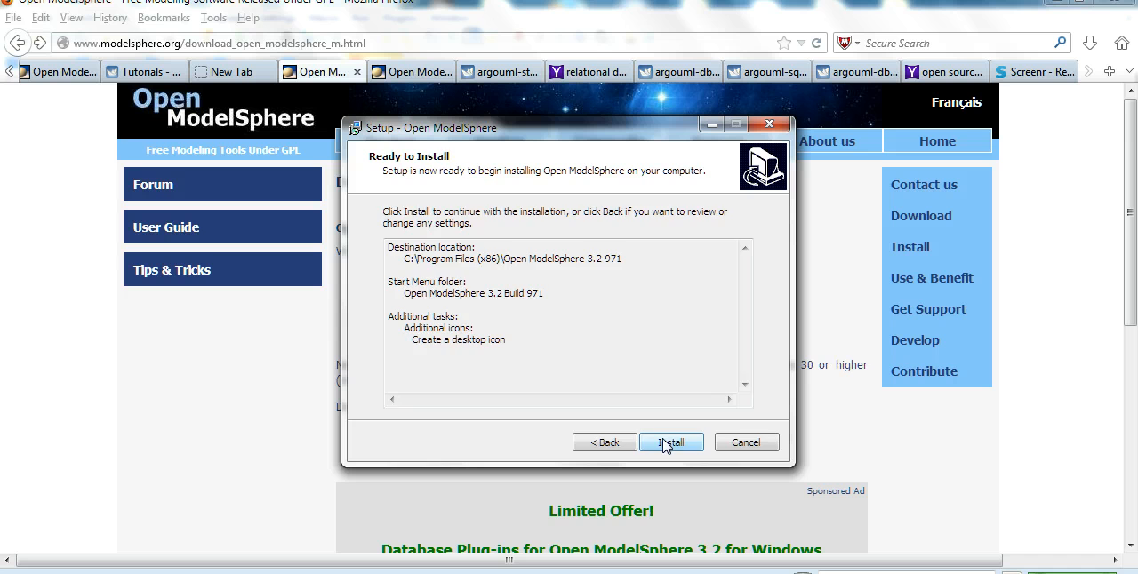
{"action": "left_click", "coordinate": [672, 442]}
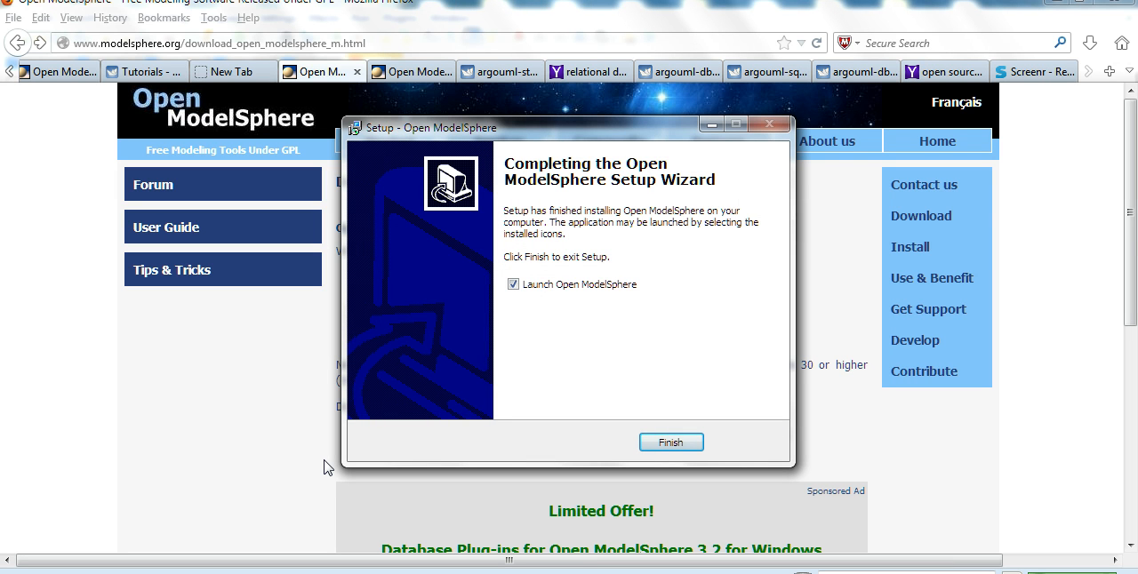
{"action": "left_click", "coordinate": [670, 441]}
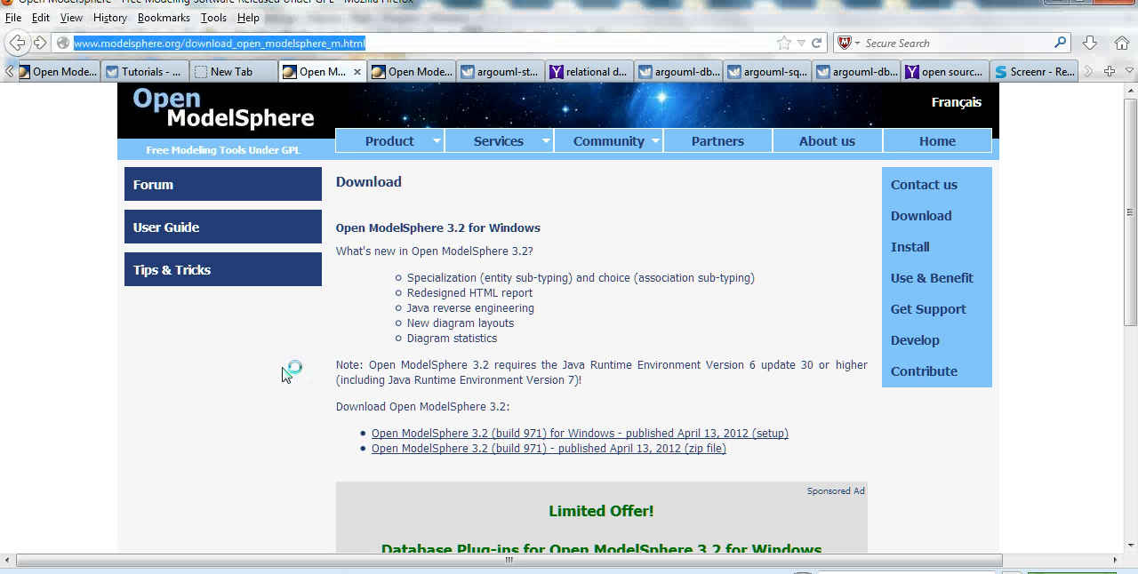
{"action": "mouse_move", "coordinate": [62, 555]}
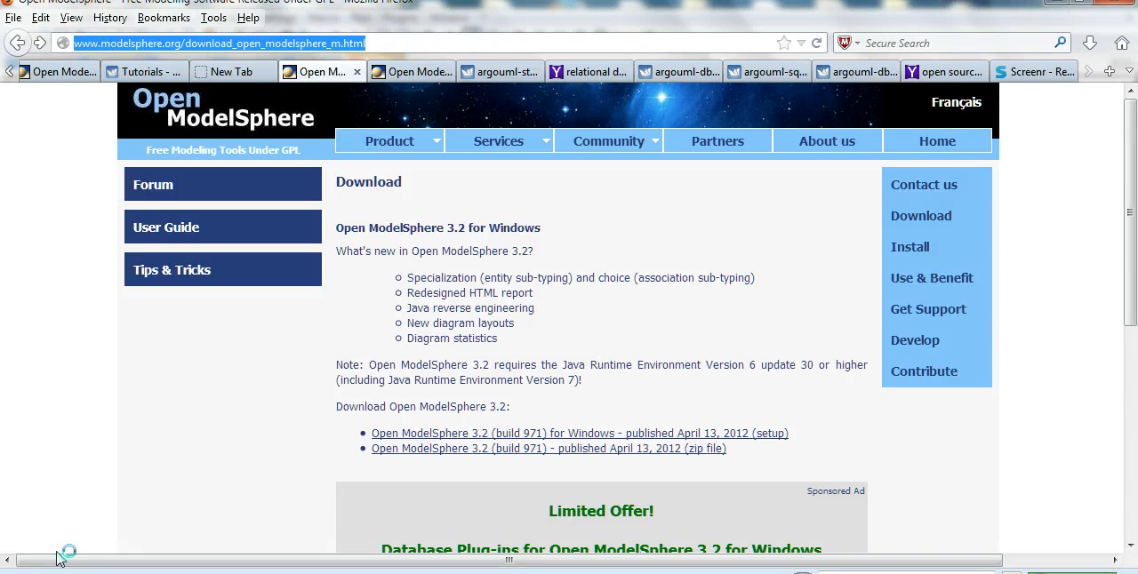
- Wait for Open ModelSphere to start with its Licenses window showing
{"action": "left_click", "coordinate": [580, 433]}
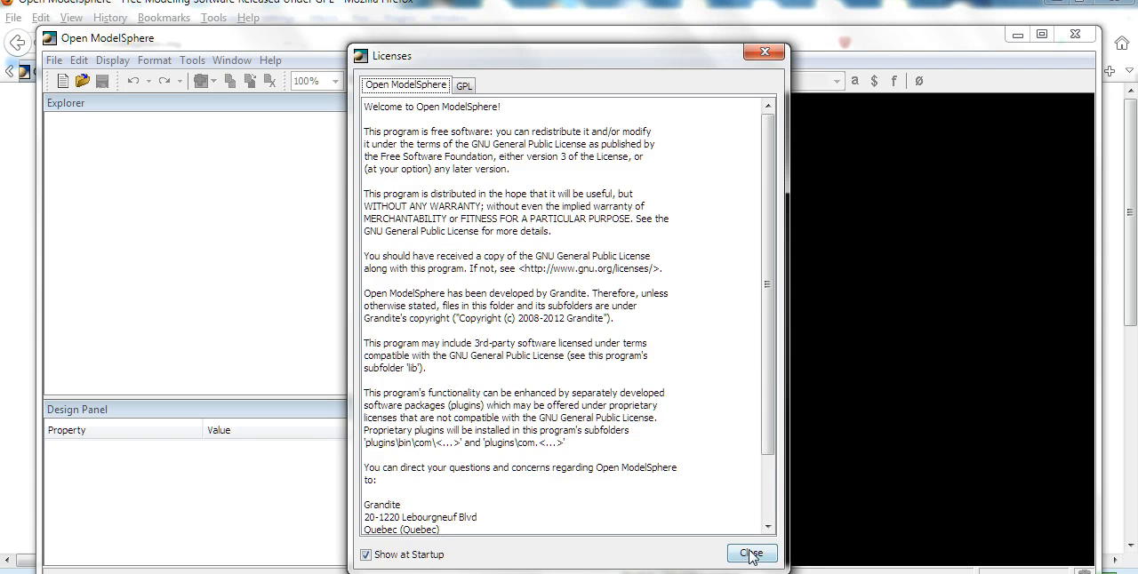
- Dismiss the license notice and continue the wizard with 'Create a New Model'
{"action": "left_click", "coordinate": [750, 555]}
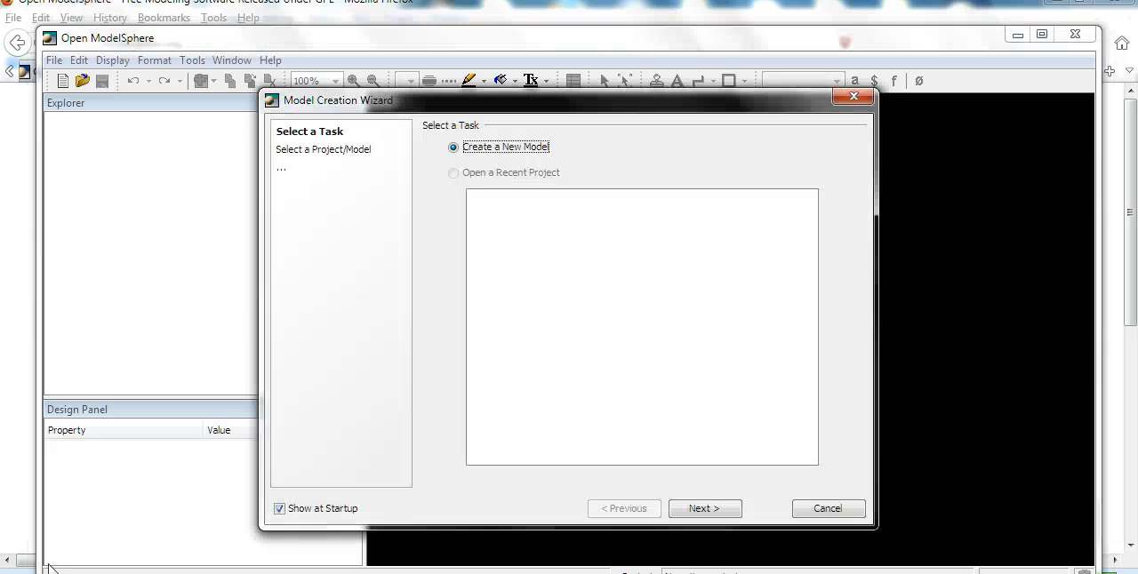
{"action": "mouse_move", "coordinate": [354, 465]}
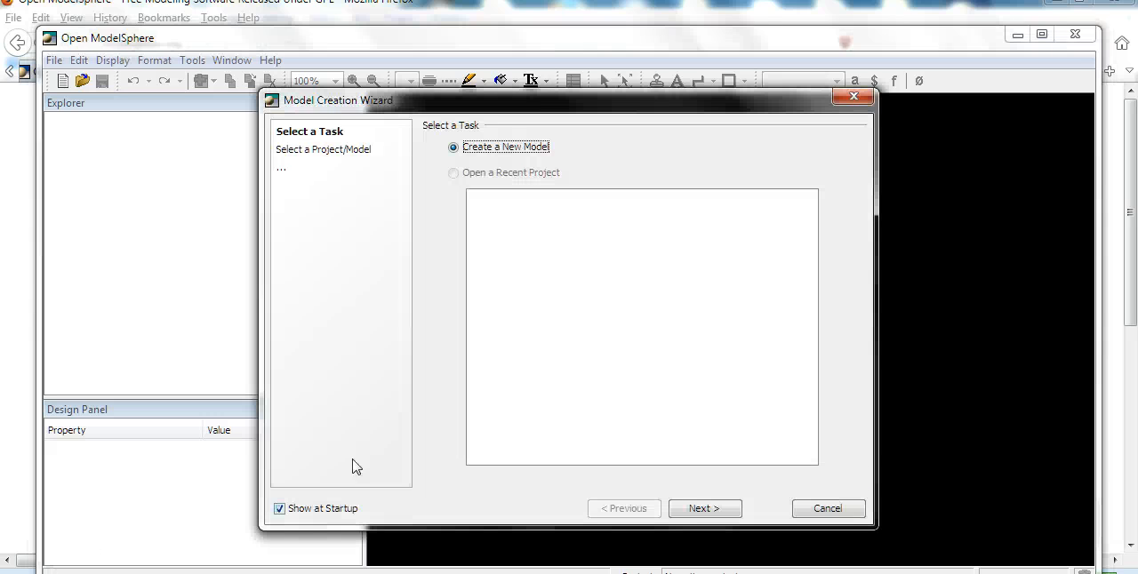
{"action": "mouse_move", "coordinate": [384, 163]}
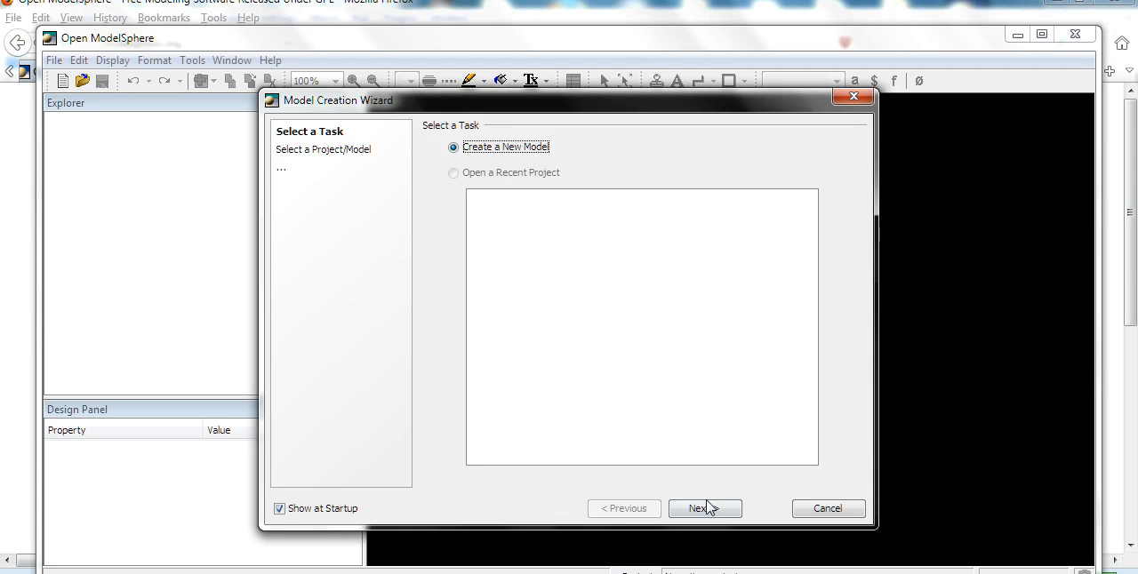
{"action": "left_click", "coordinate": [704, 509]}
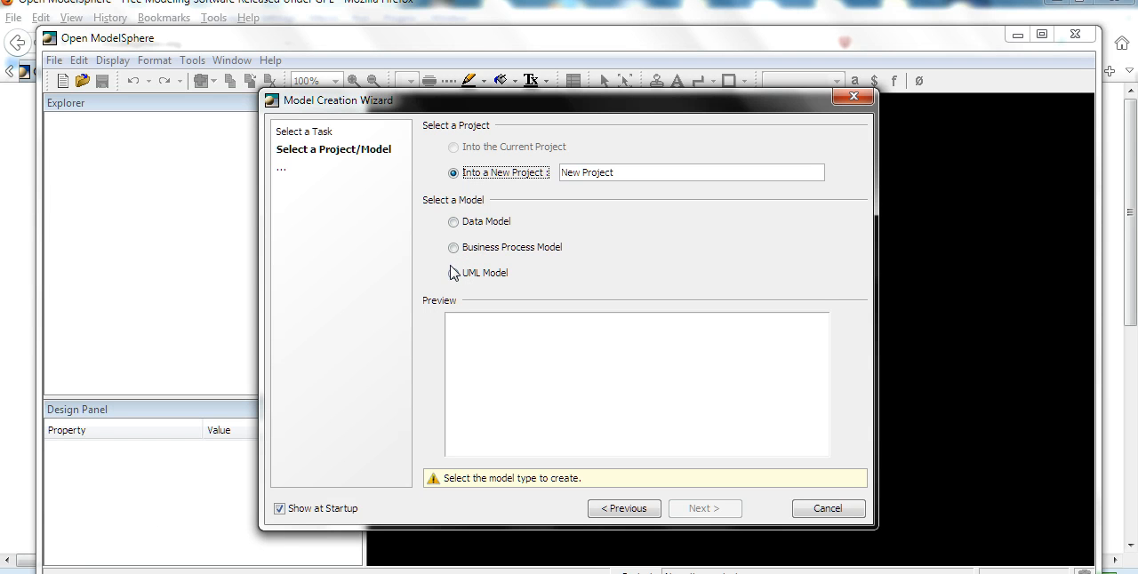
- Compare the model type previews, choose Data Model for the new project and continue
{"action": "left_click", "coordinate": [454, 247]}
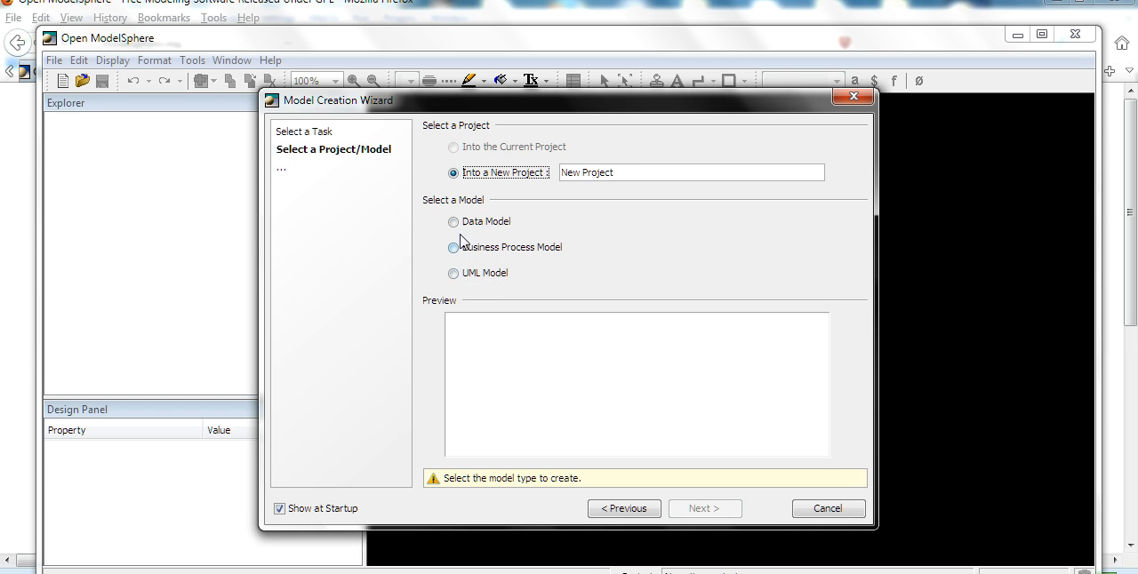
{"action": "left_click", "coordinate": [454, 220]}
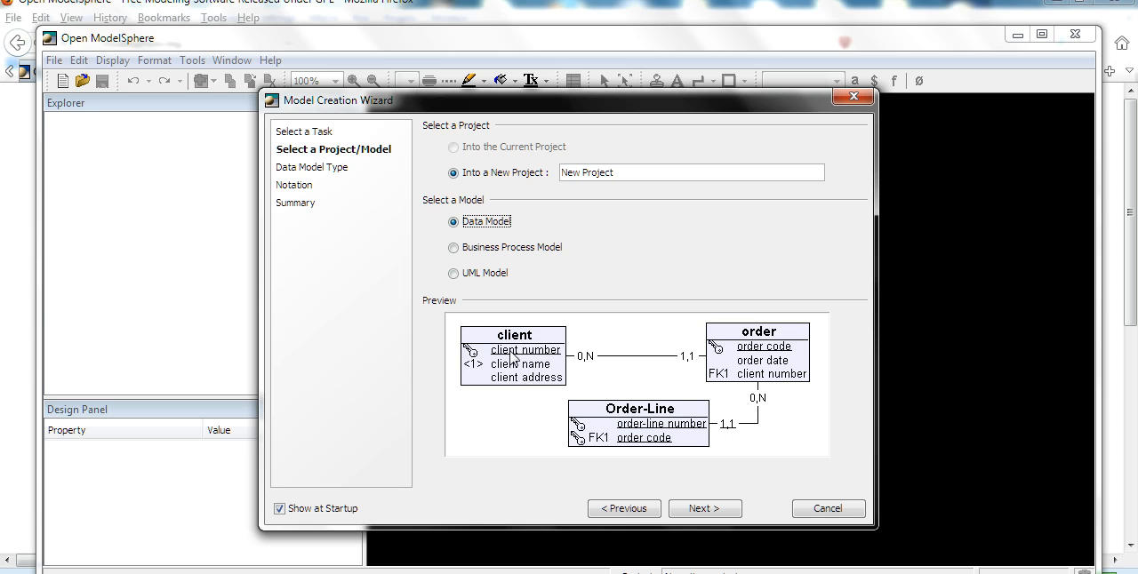
{"action": "mouse_move", "coordinate": [514, 356]}
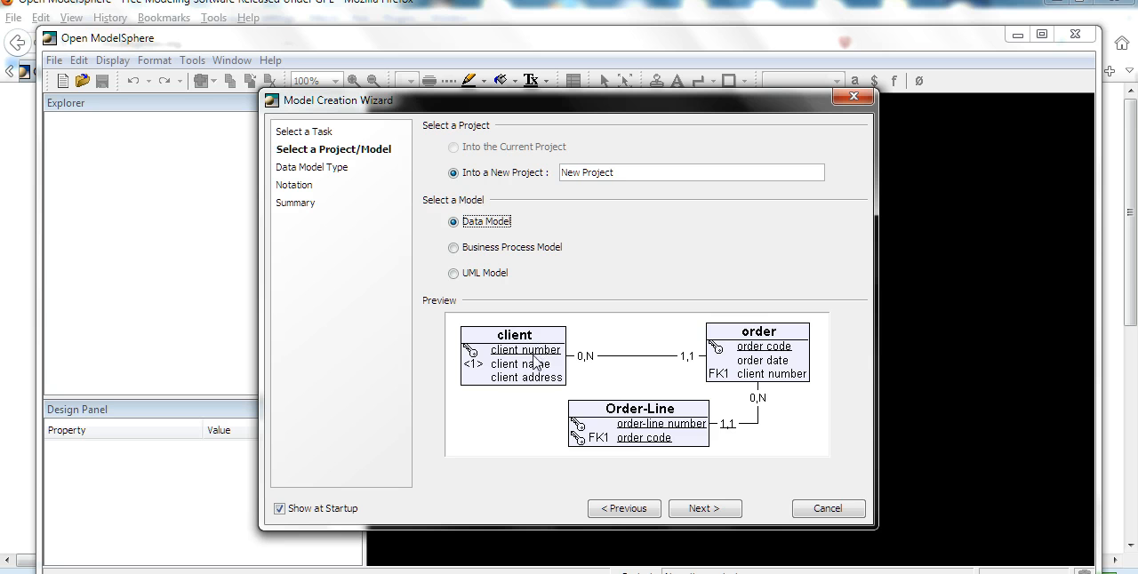
{"action": "mouse_move", "coordinate": [669, 411]}
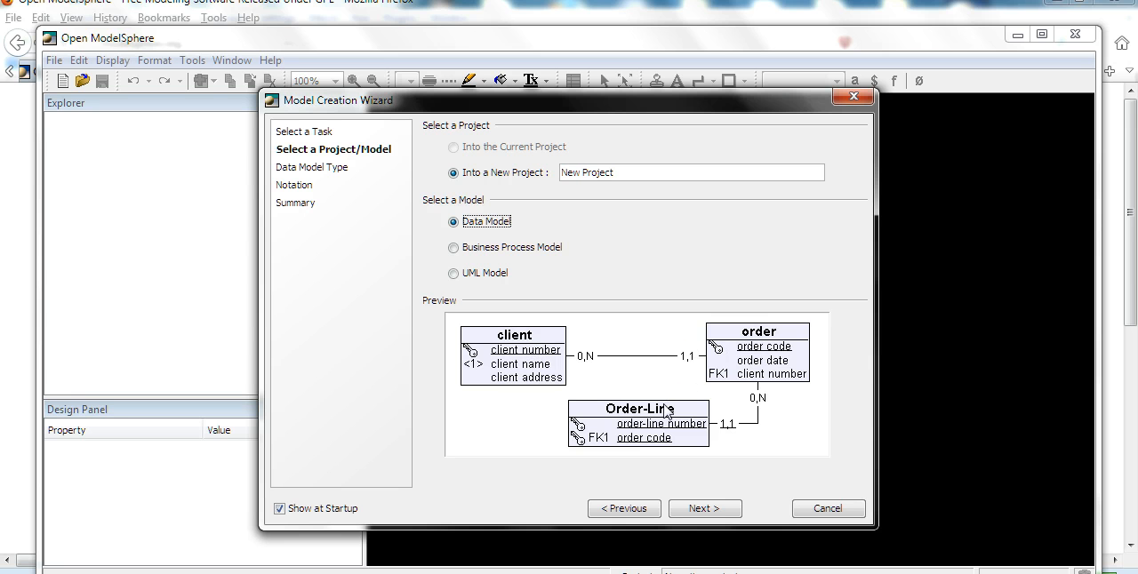
{"action": "mouse_move", "coordinate": [558, 393]}
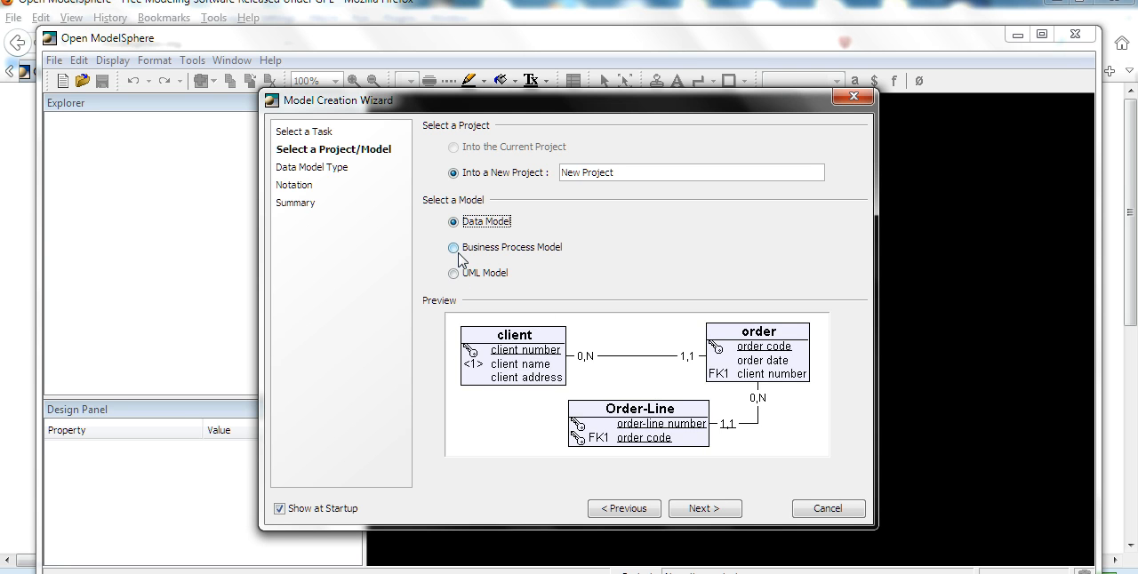
{"action": "left_click", "coordinate": [453, 248]}
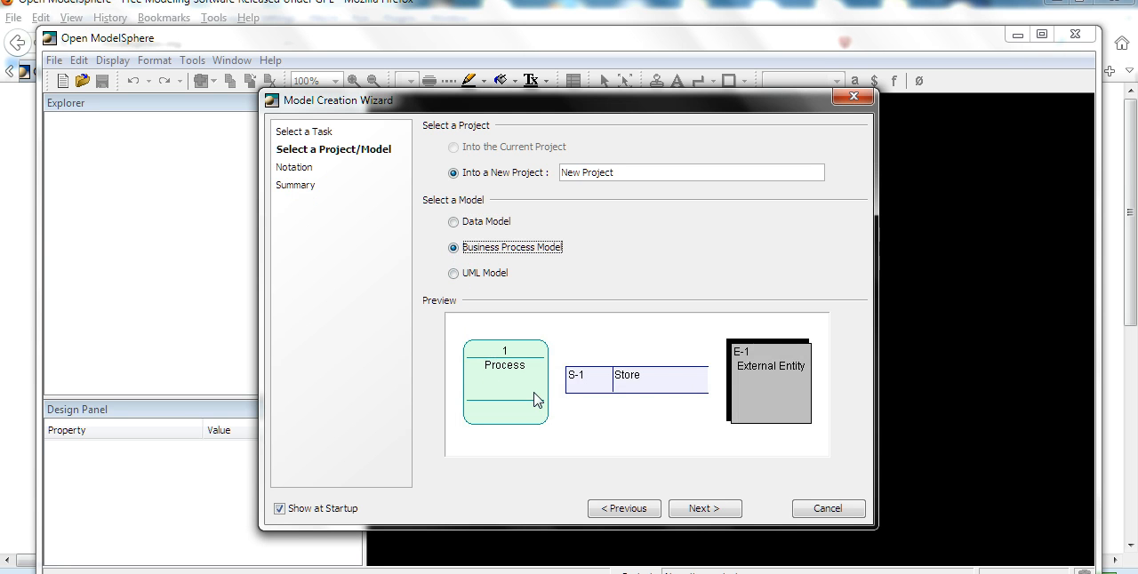
{"action": "mouse_move", "coordinate": [524, 343]}
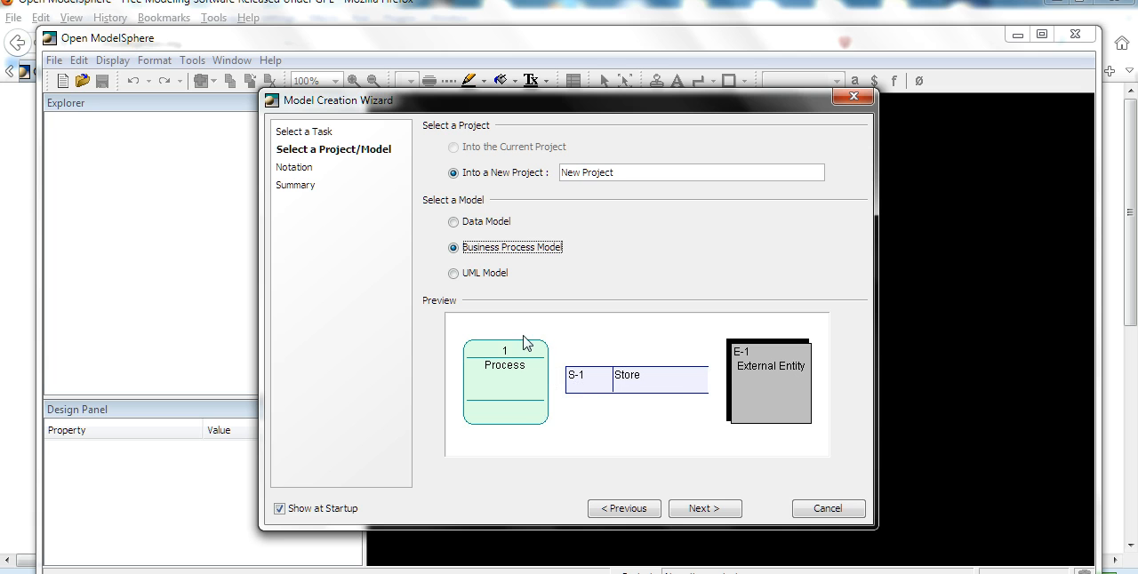
{"action": "left_click", "coordinate": [453, 273]}
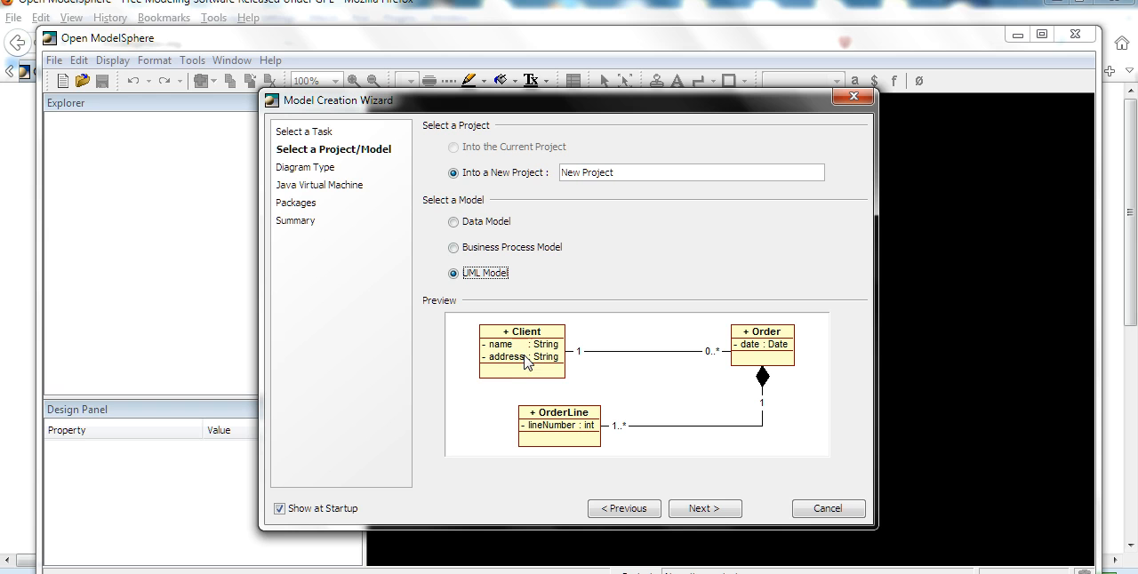
{"action": "mouse_move", "coordinate": [528, 344]}
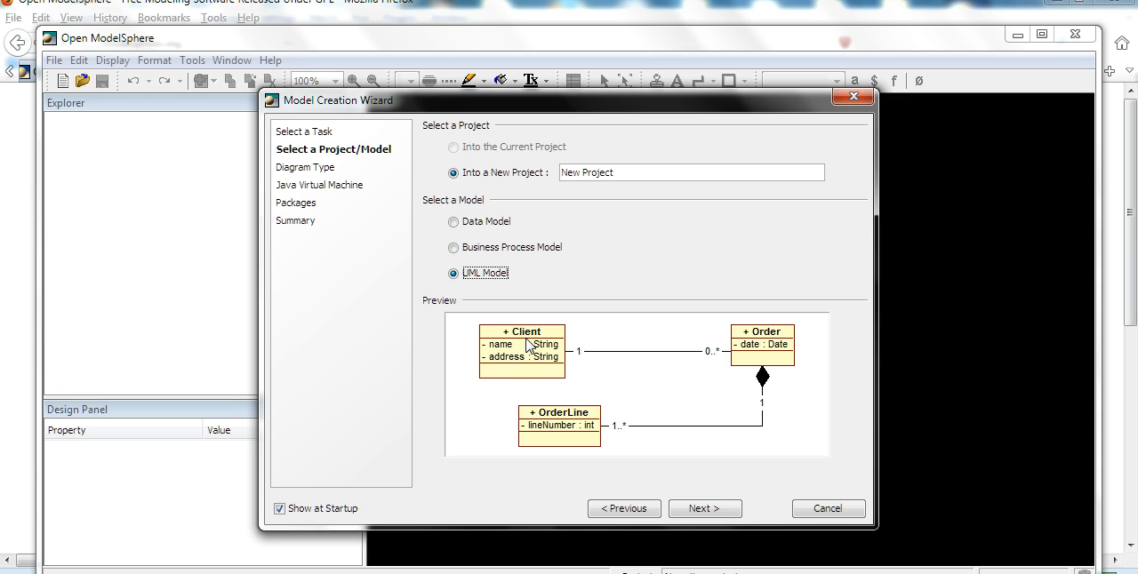
{"action": "mouse_move", "coordinate": [522, 370]}
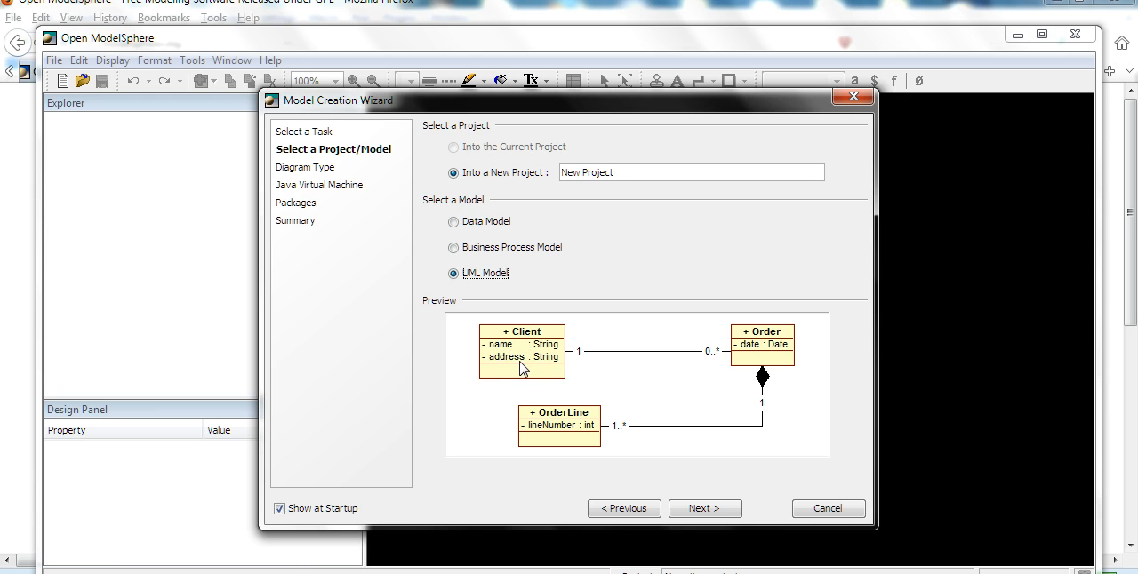
{"action": "mouse_move", "coordinate": [562, 371]}
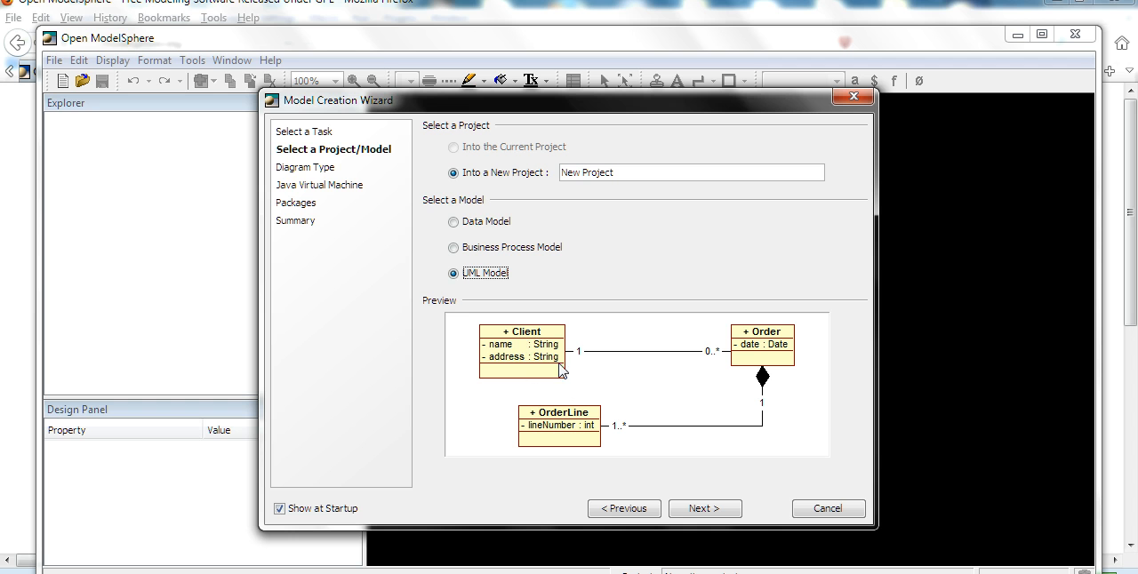
{"action": "mouse_move", "coordinate": [453, 247]}
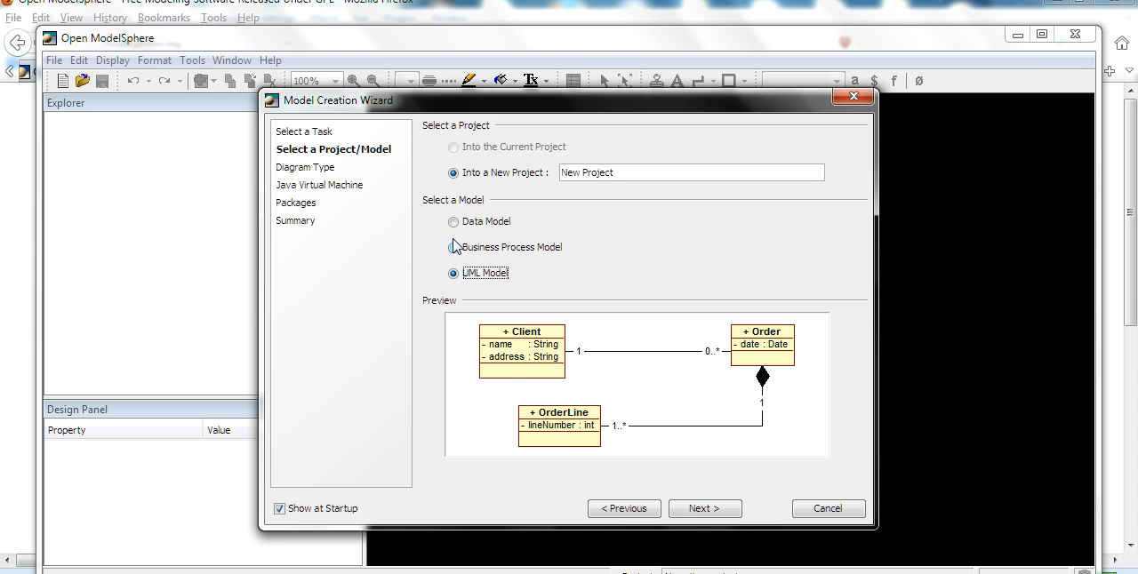
{"action": "left_click", "coordinate": [454, 220]}
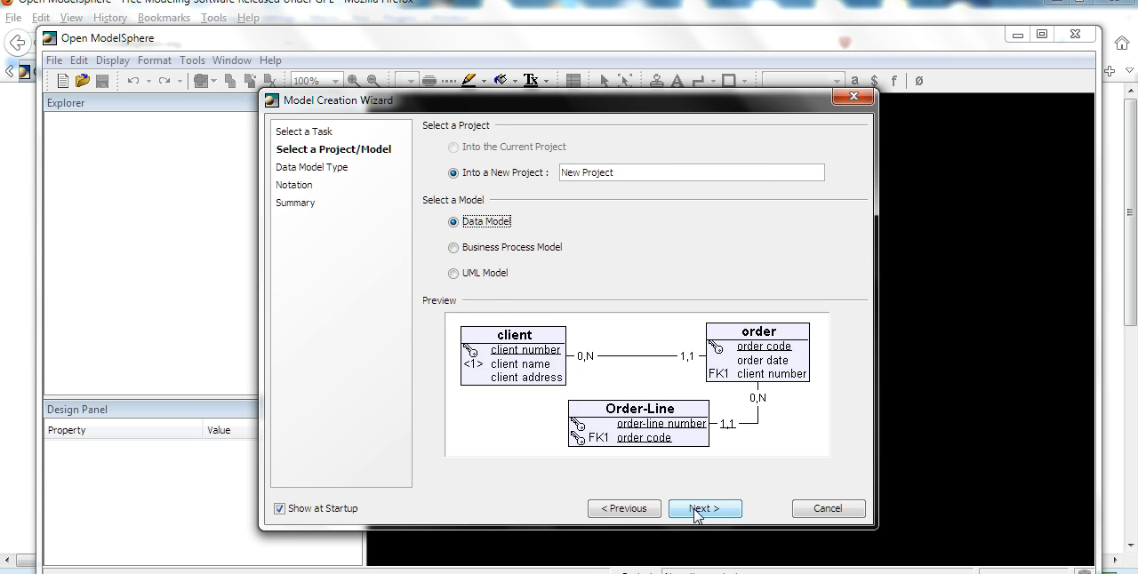
{"action": "mouse_move", "coordinate": [715, 513]}
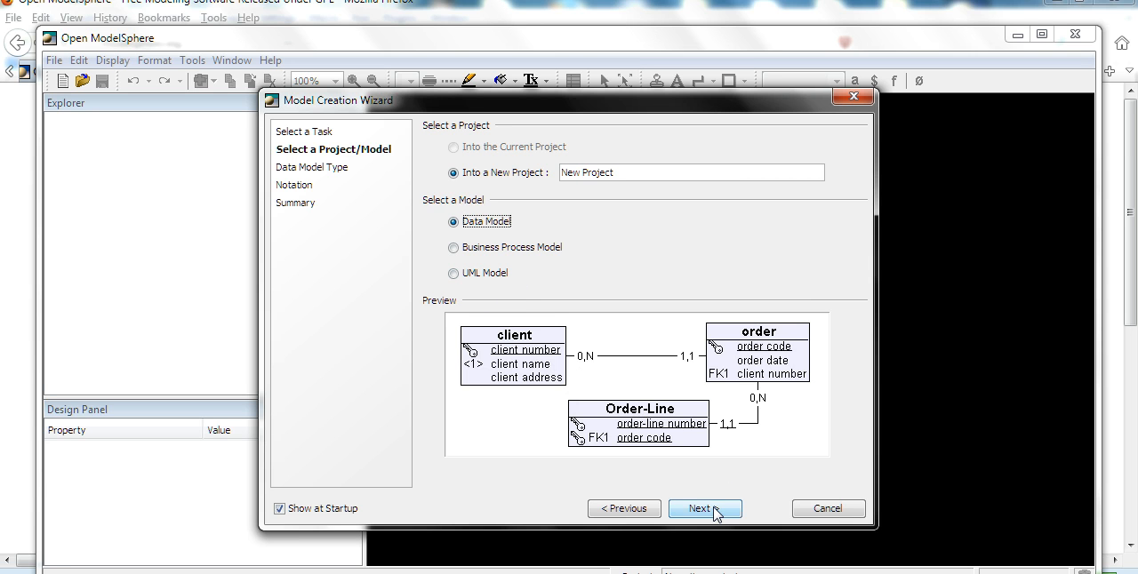
{"action": "left_click", "coordinate": [704, 508]}
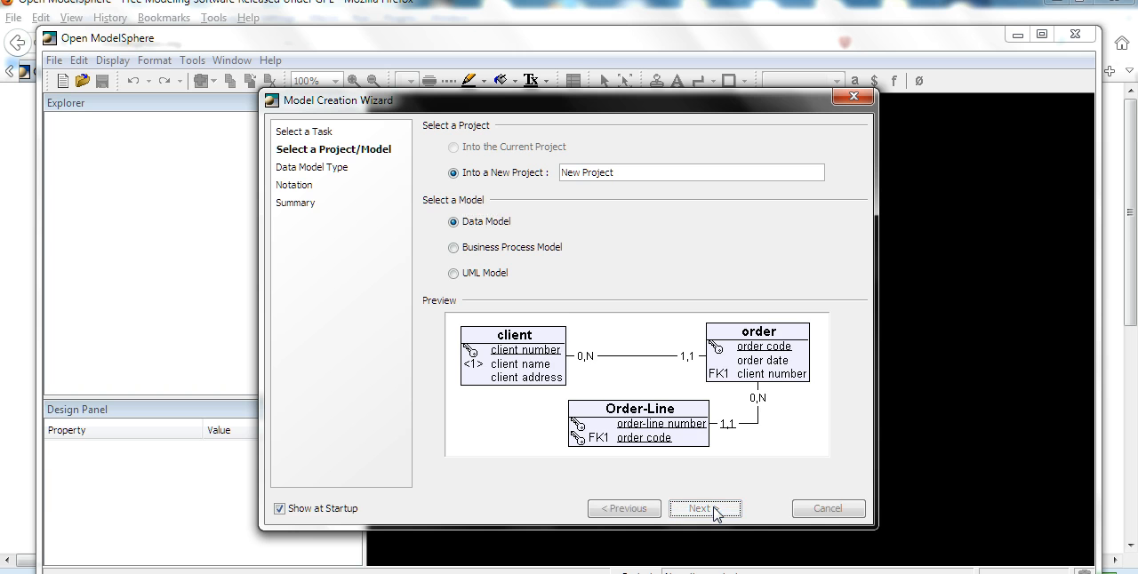
{"action": "left_click", "coordinate": [704, 509]}
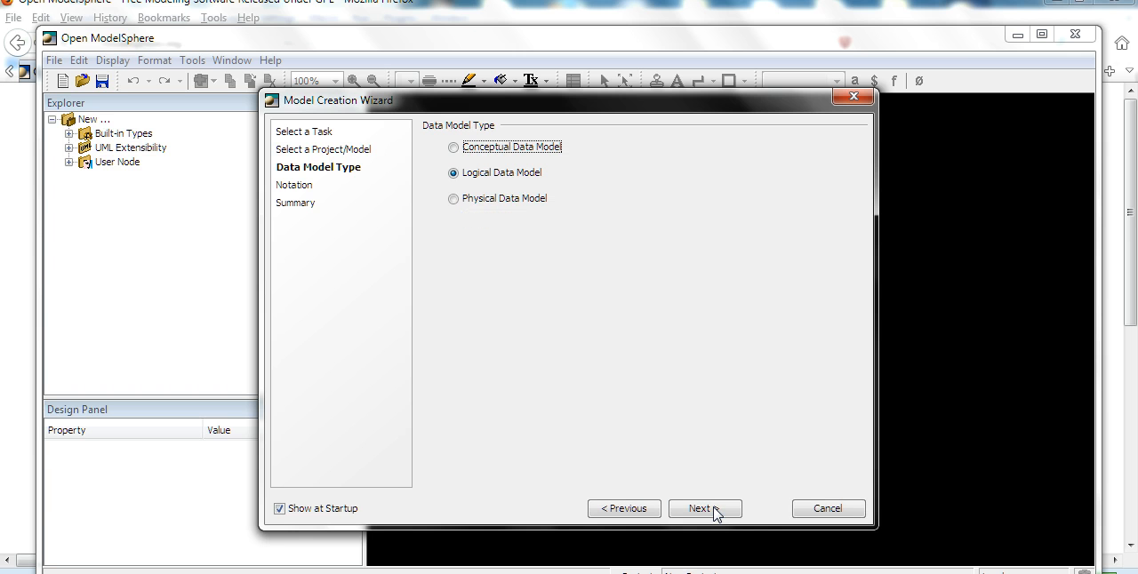
{"action": "mouse_move", "coordinate": [474, 221]}
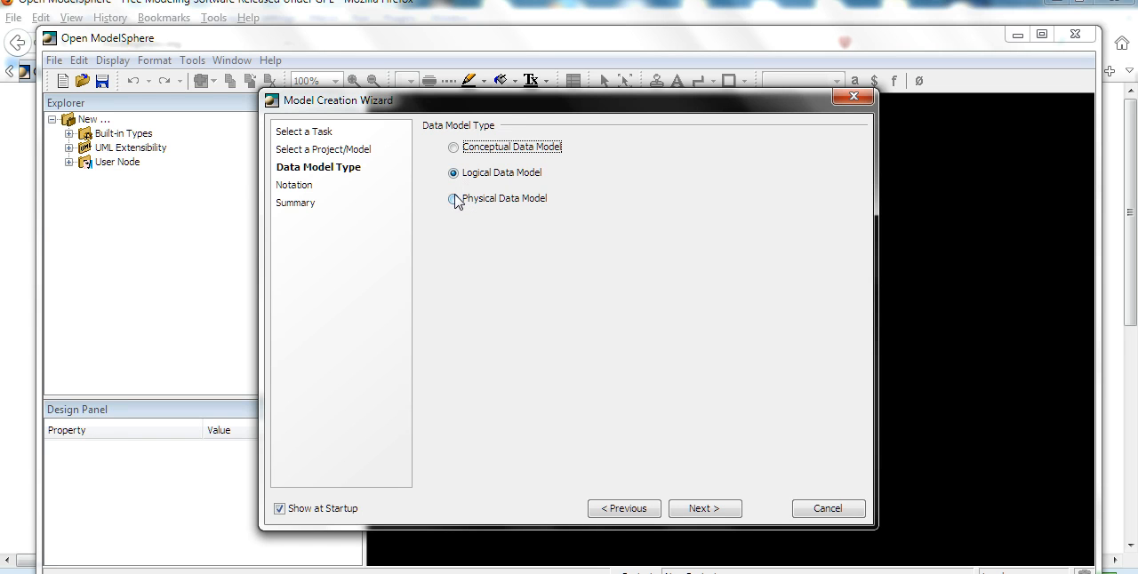
- Keep Logical Data Model as the data model type and continue to notation
{"action": "left_click", "coordinate": [453, 146]}
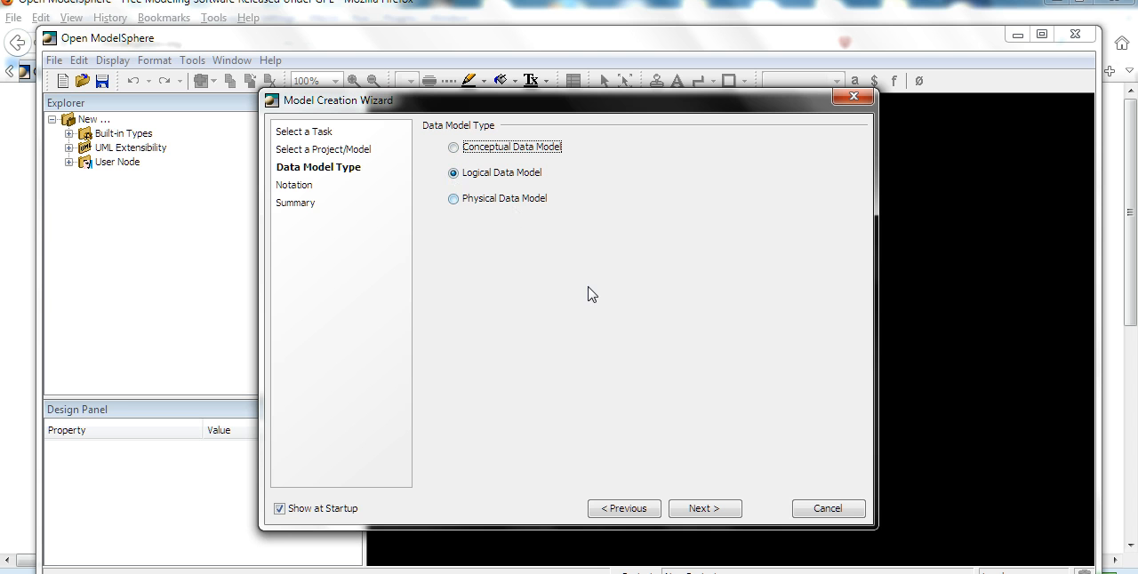
{"action": "left_click", "coordinate": [703, 508]}
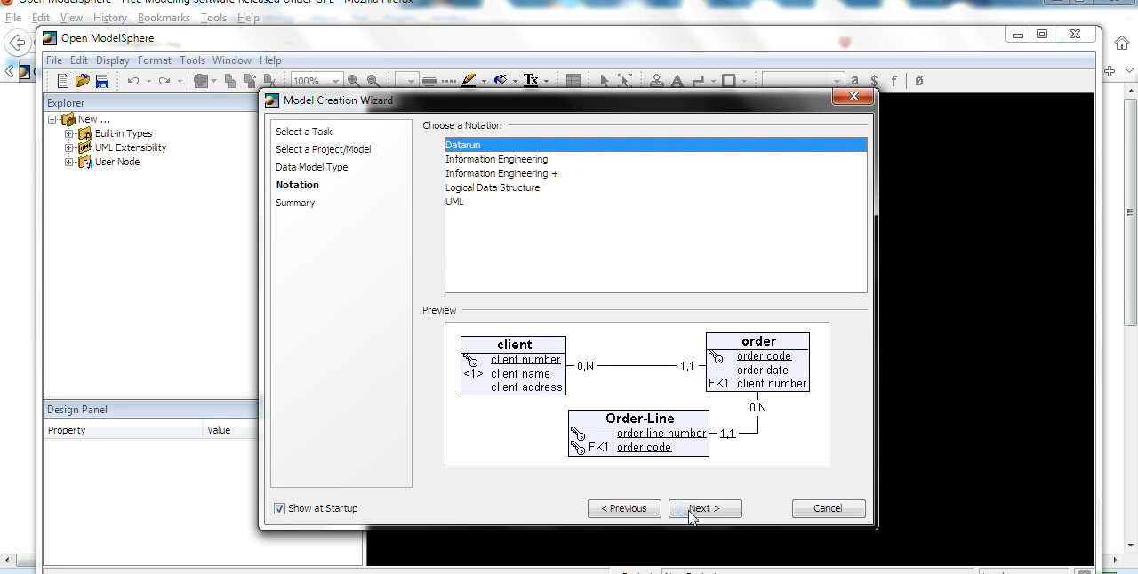
{"action": "mouse_move", "coordinate": [462, 185]}
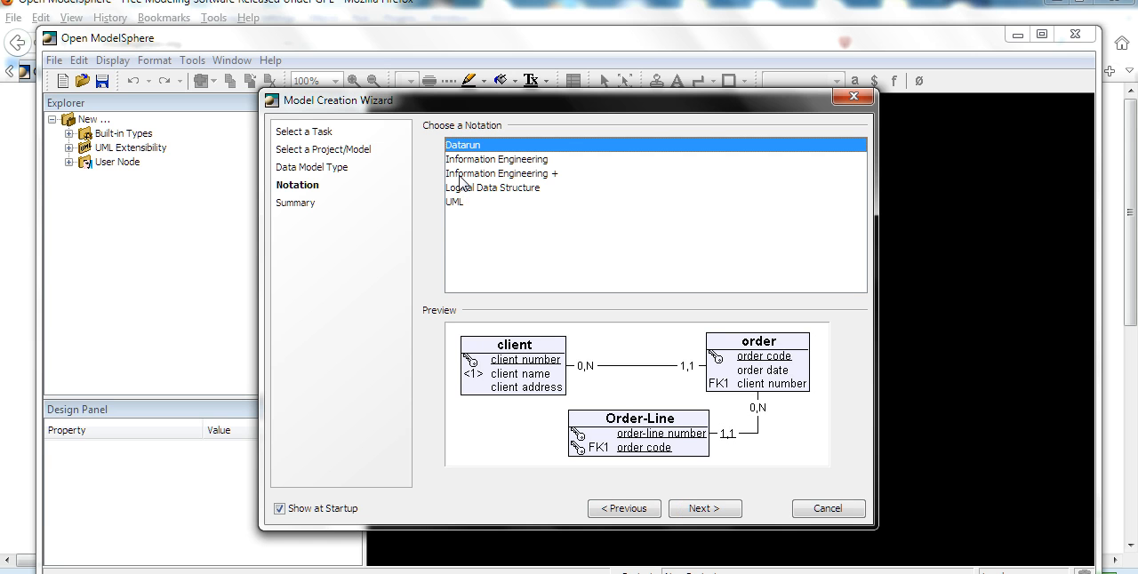
{"action": "mouse_move", "coordinate": [480, 194]}
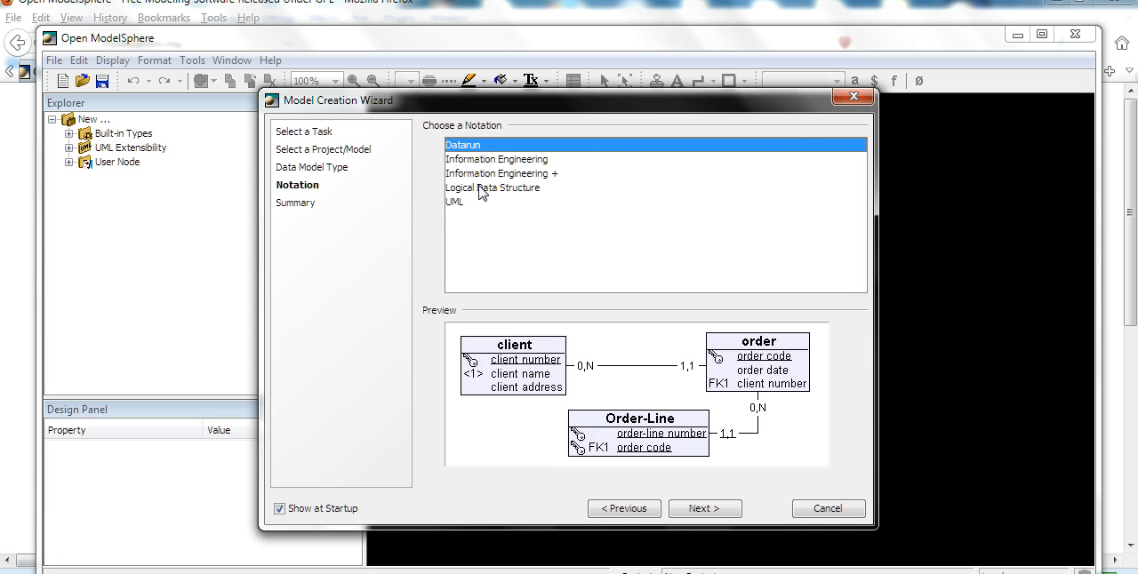
- Choose the Logical Data Structure notation and continue to the summary
{"action": "left_click", "coordinate": [492, 188]}
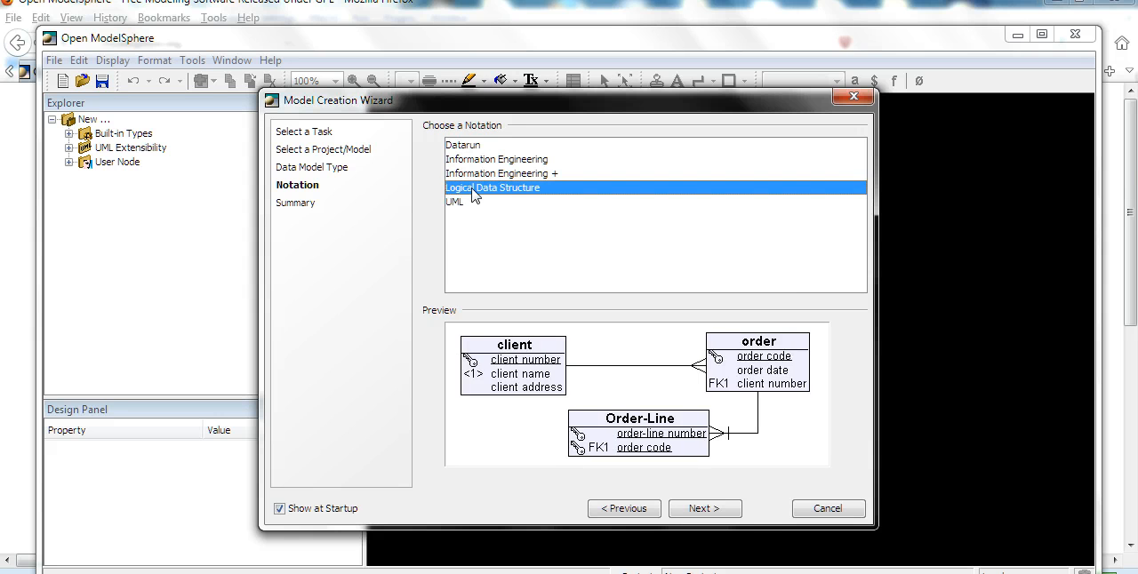
{"action": "left_click", "coordinate": [455, 203]}
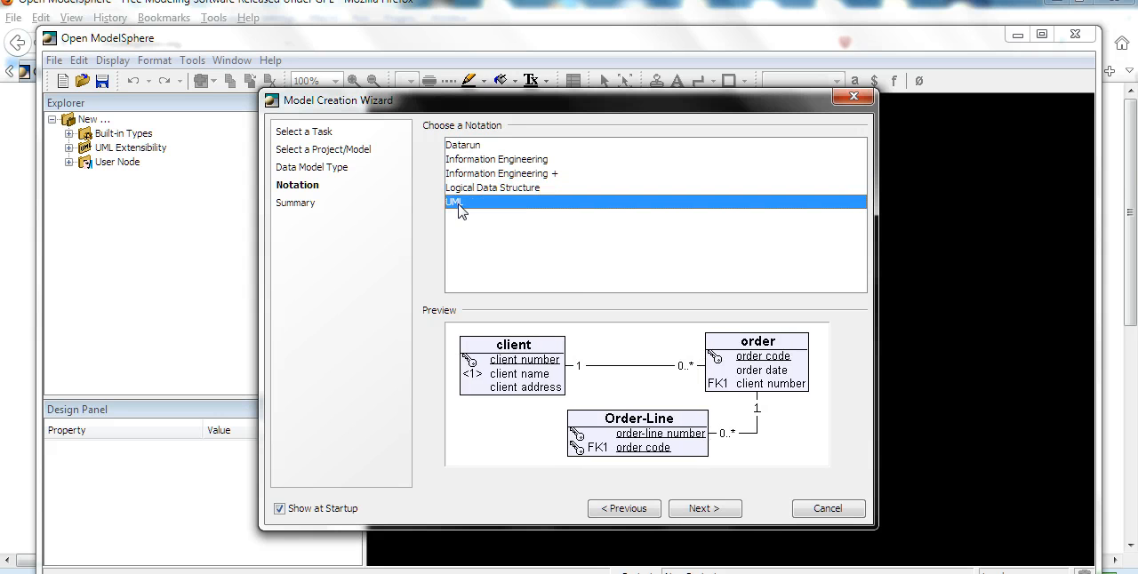
{"action": "left_click", "coordinate": [493, 188]}
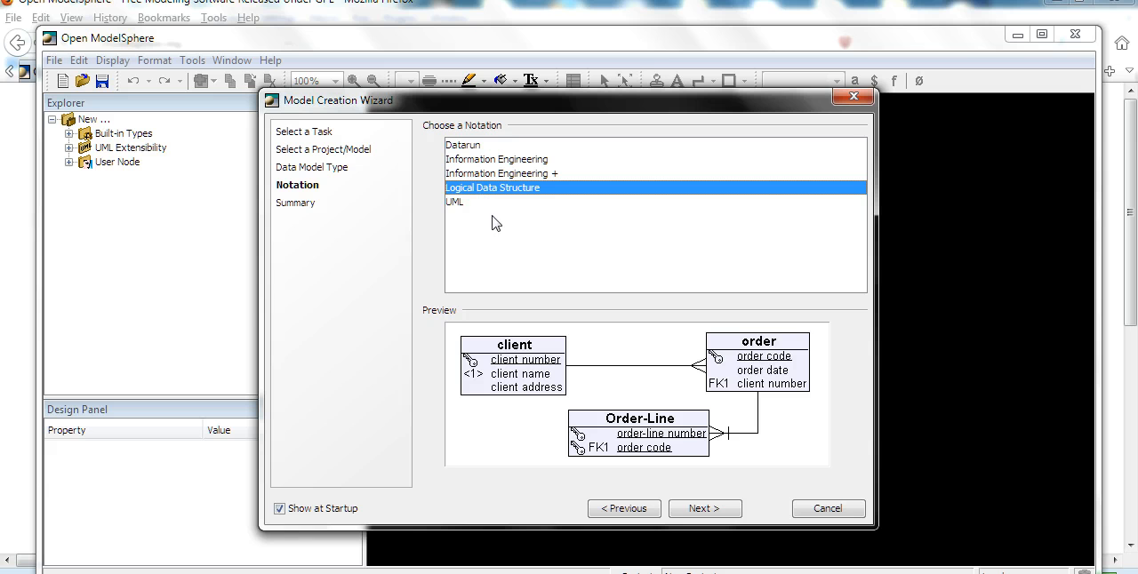
{"action": "mouse_move", "coordinate": [697, 373]}
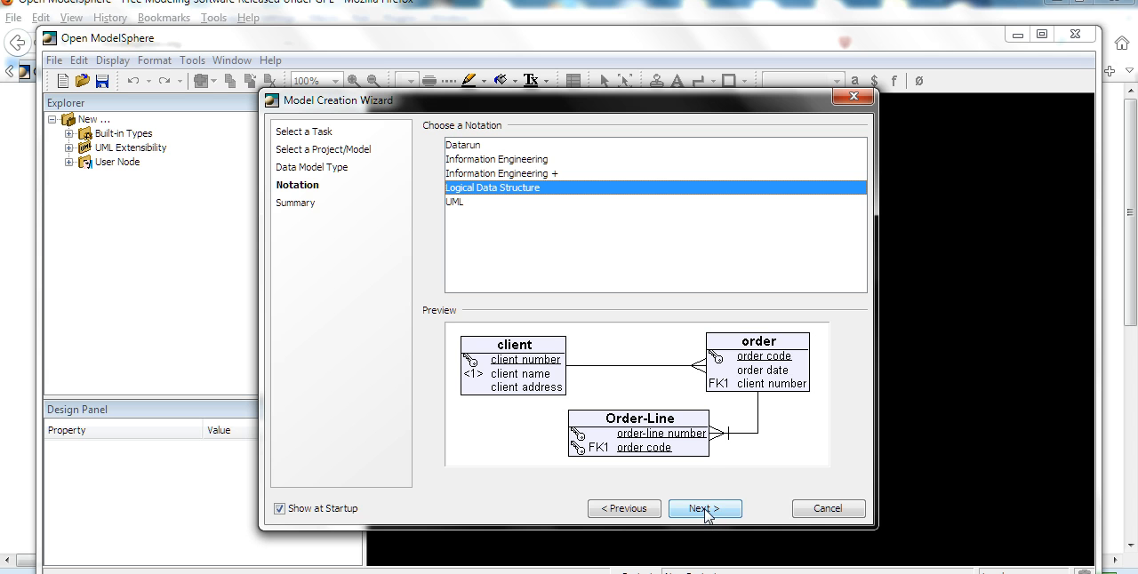
{"action": "left_click", "coordinate": [704, 508]}
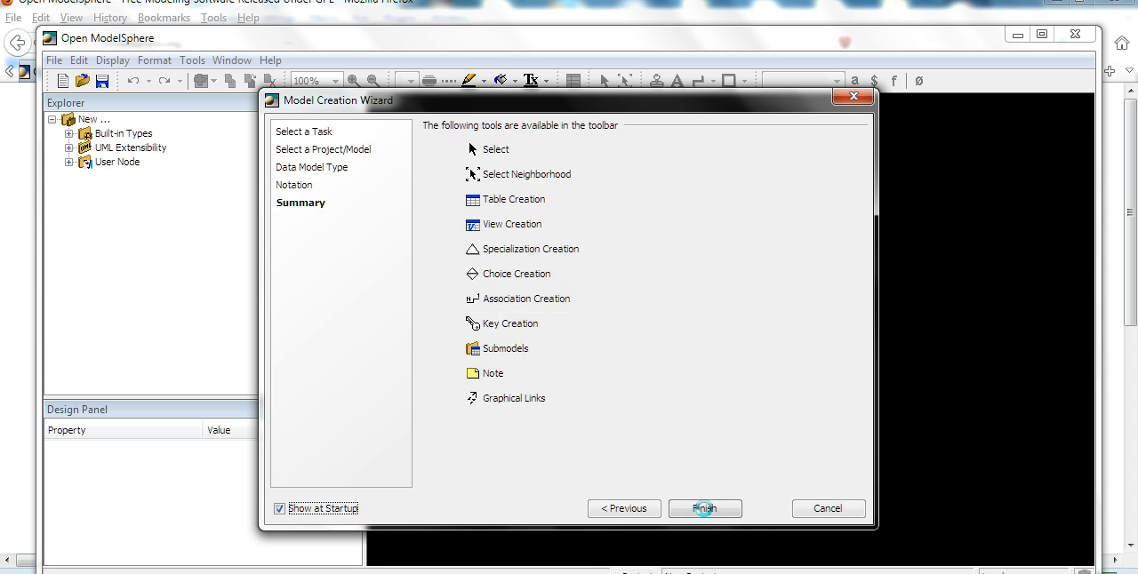
{"action": "mouse_move", "coordinate": [499, 197]}
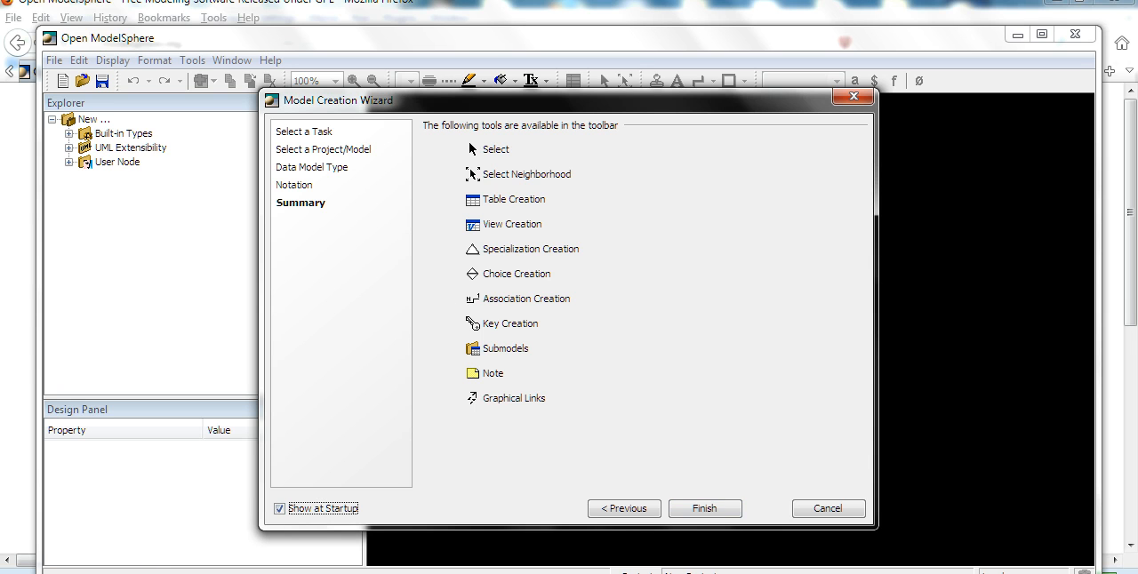
{"action": "mouse_move", "coordinate": [522, 218]}
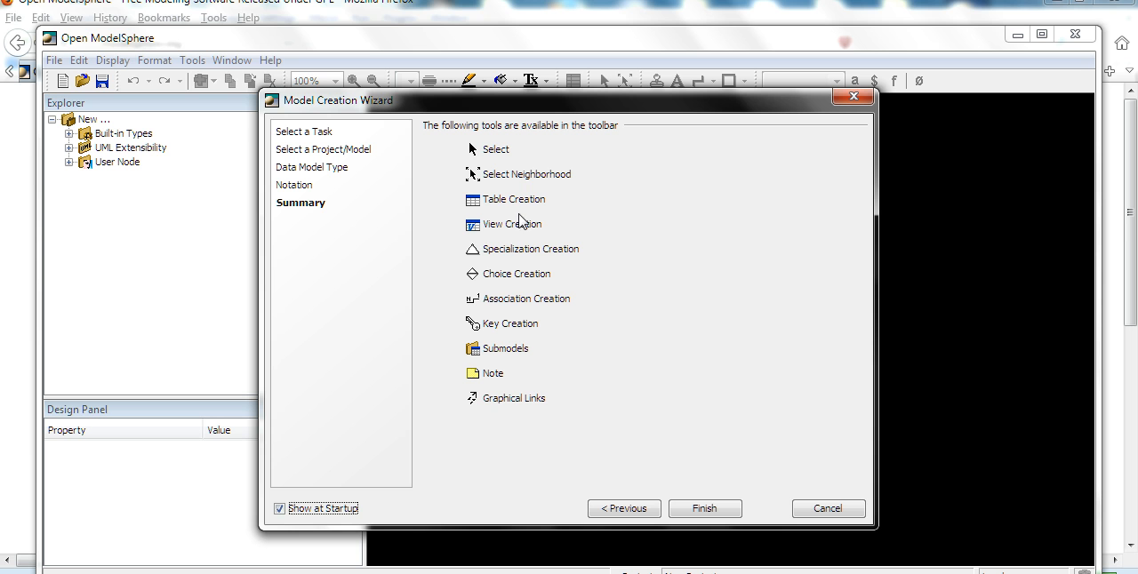
{"action": "mouse_move", "coordinate": [677, 400]}
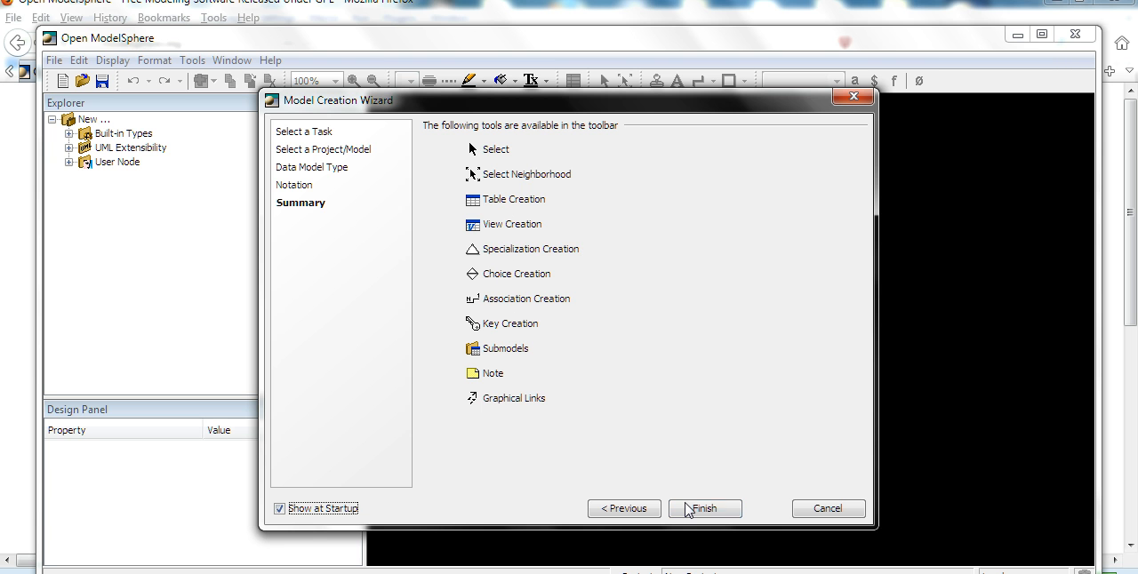
- Finish the wizard to open an empty Relational Data Model diagram
{"action": "left_click", "coordinate": [704, 508]}
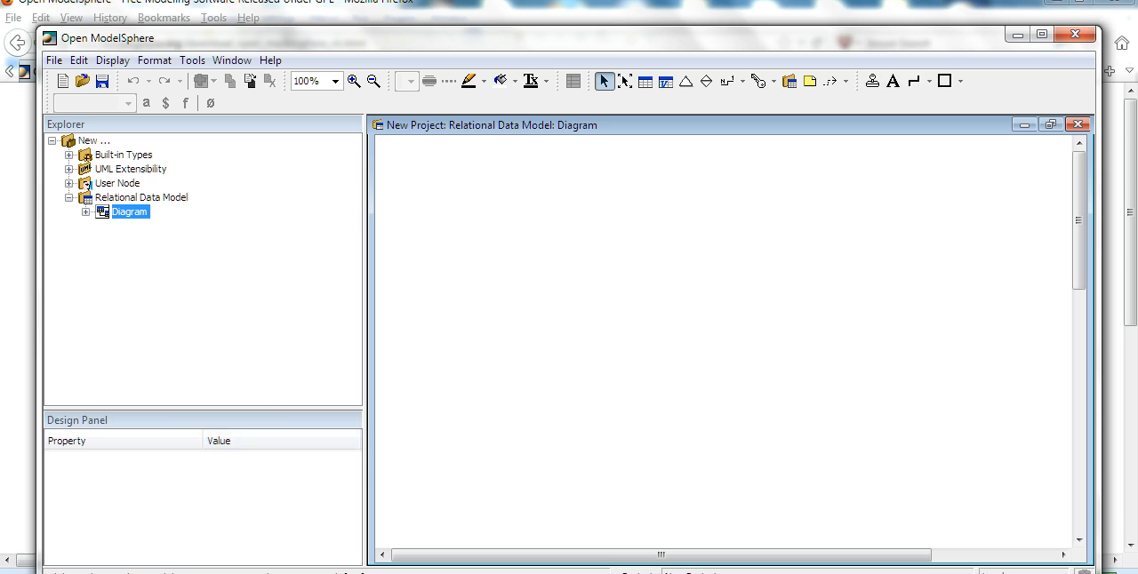
{"action": "mouse_move", "coordinate": [646, 167]}
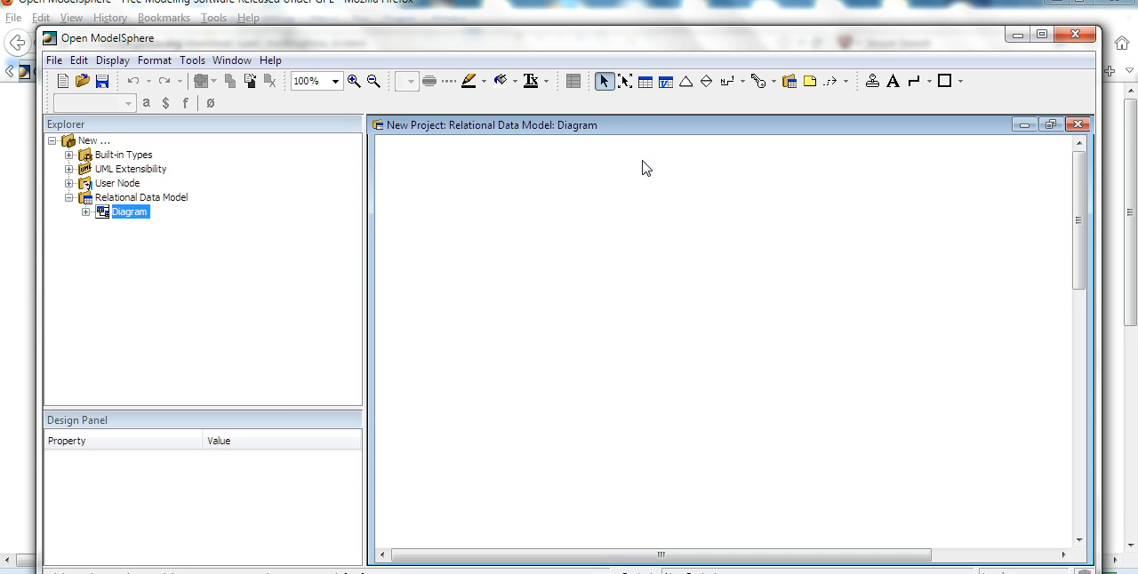
{"action": "mouse_move", "coordinate": [645, 80]}
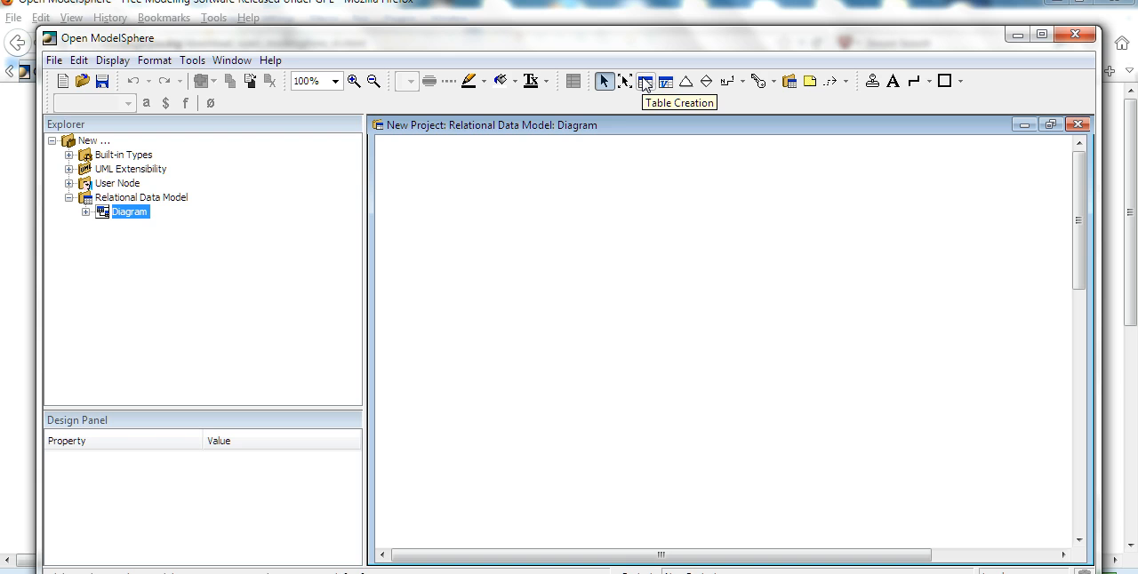
{"action": "mouse_move", "coordinate": [645, 80]}
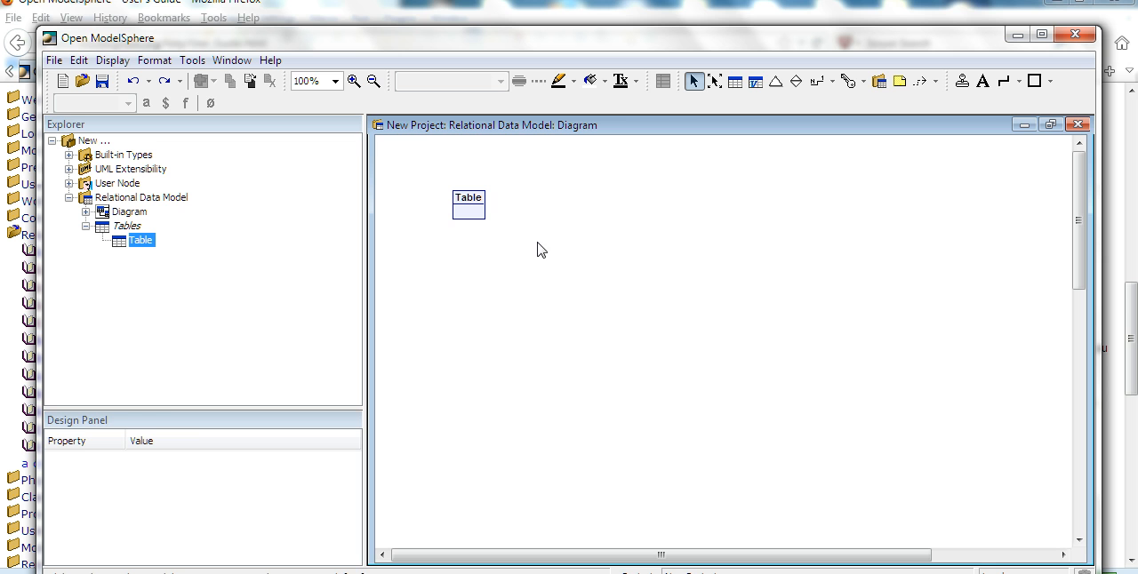
- Select the new table and rename it to User in the Design Panel
{"action": "left_click", "coordinate": [470, 205]}
{"action": "type", "text": "TablUser"}
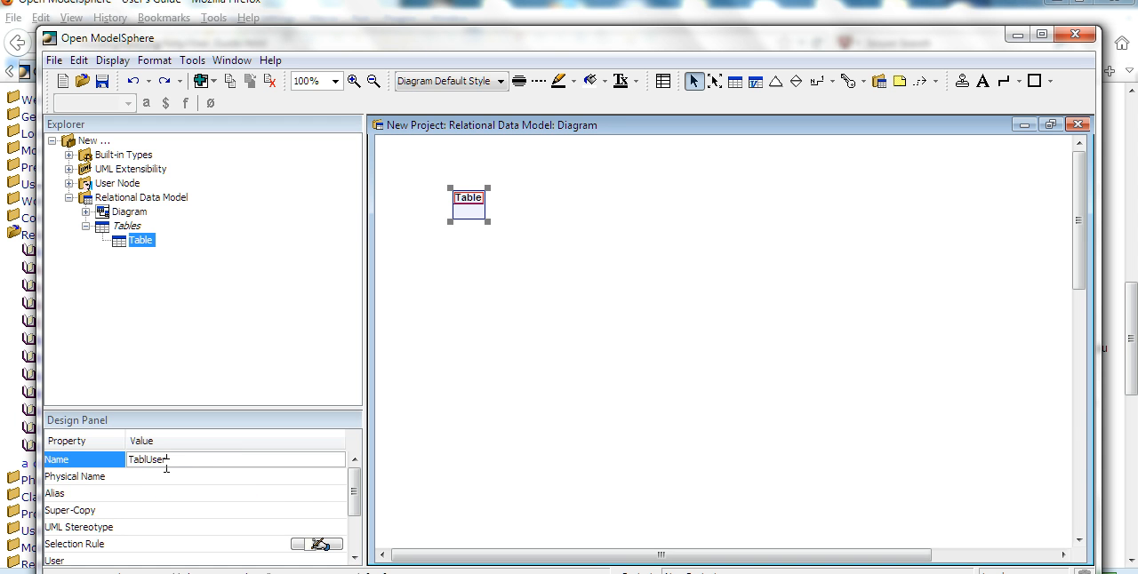
{"action": "key", "text": "BackSpace"}
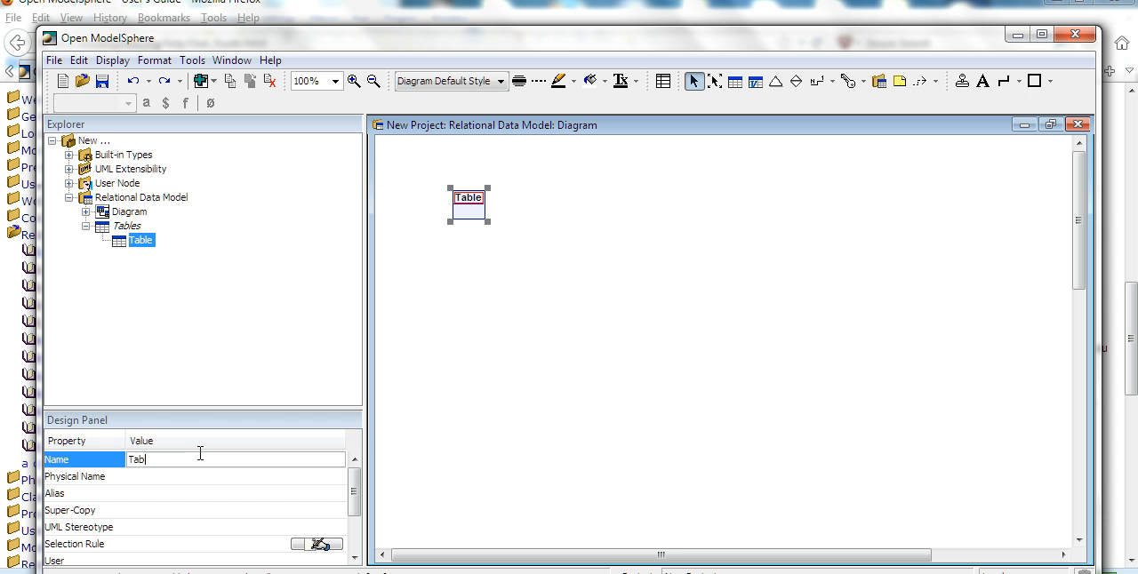
{"action": "type", "text": "User"}
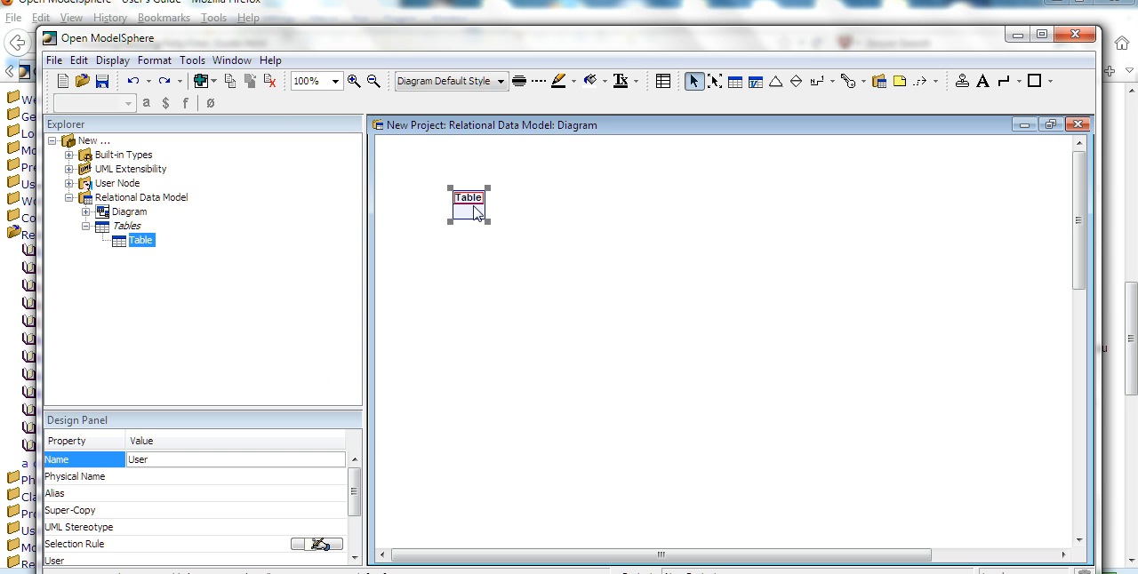
- Add a column to the User table and name it user_id
{"action": "right_click", "coordinate": [469, 198]}
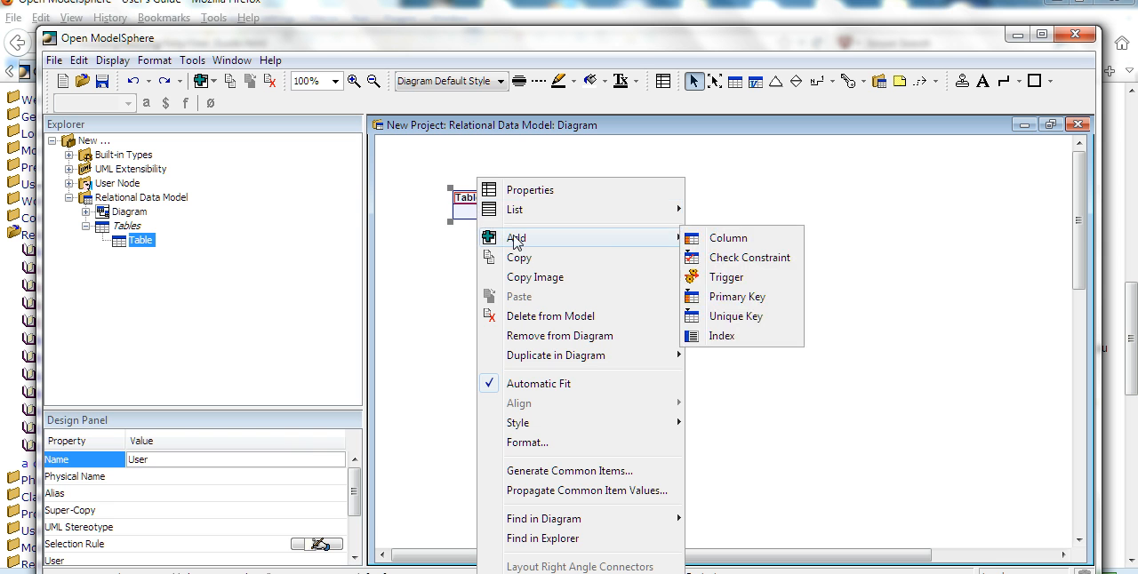
{"action": "left_click", "coordinate": [727, 239]}
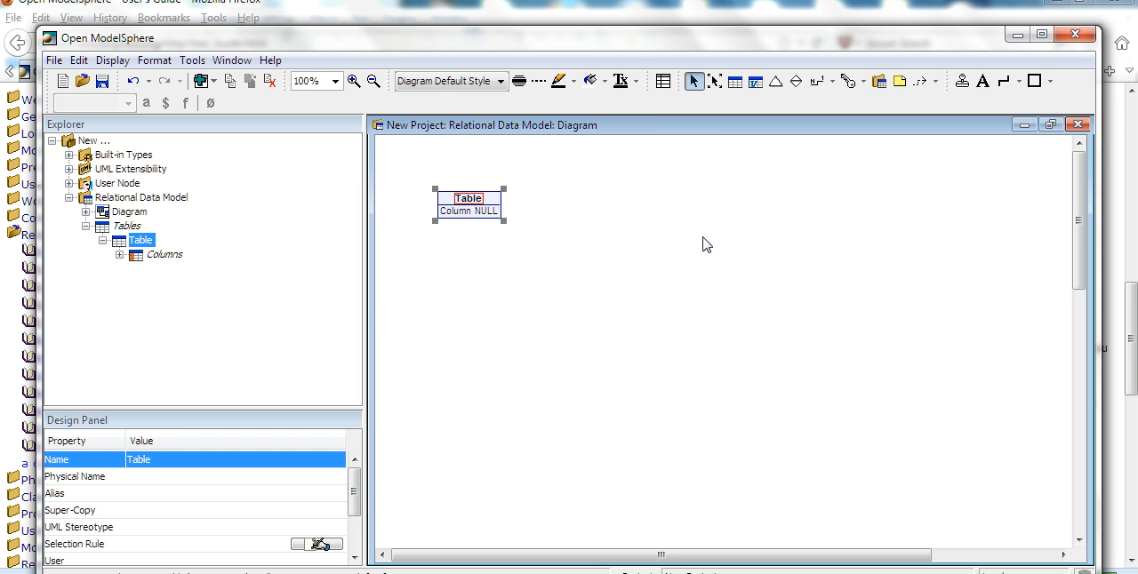
{"action": "left_click", "coordinate": [455, 212]}
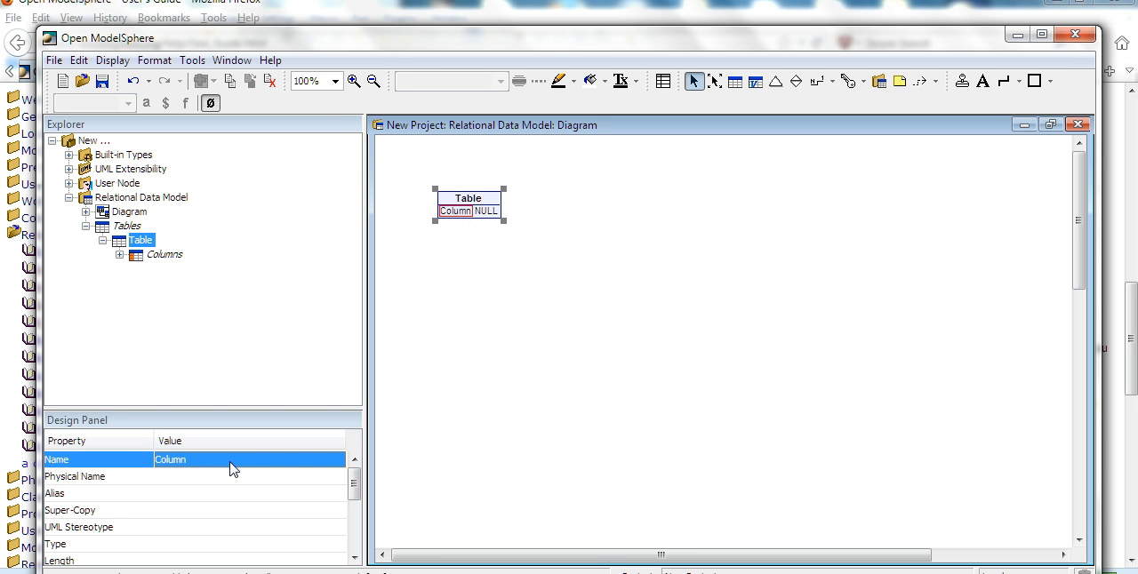
{"action": "type", "text": "user"}
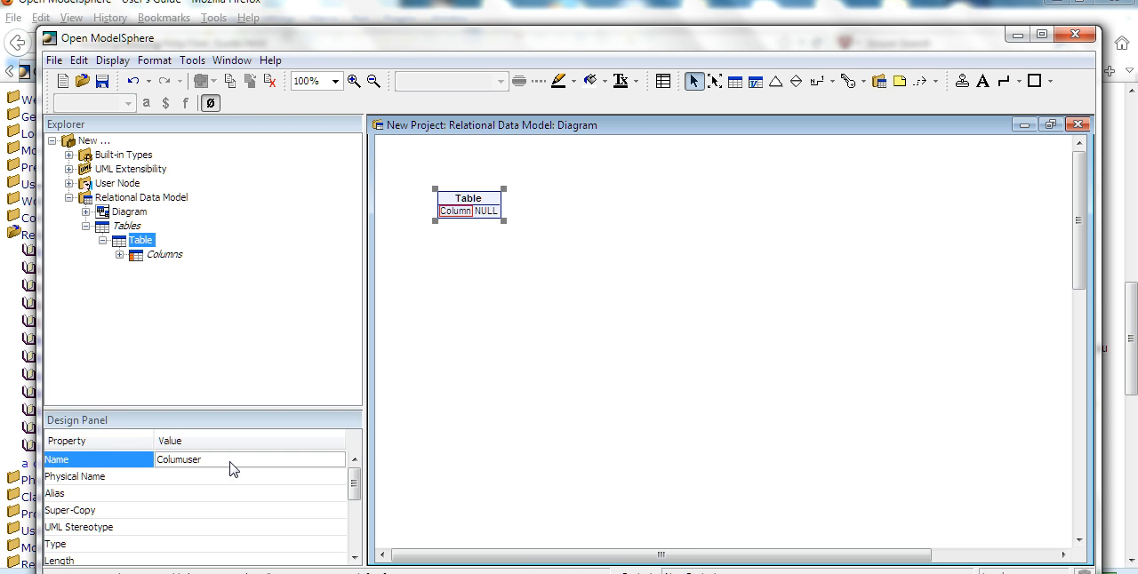
{"action": "type", "text": "_id"}
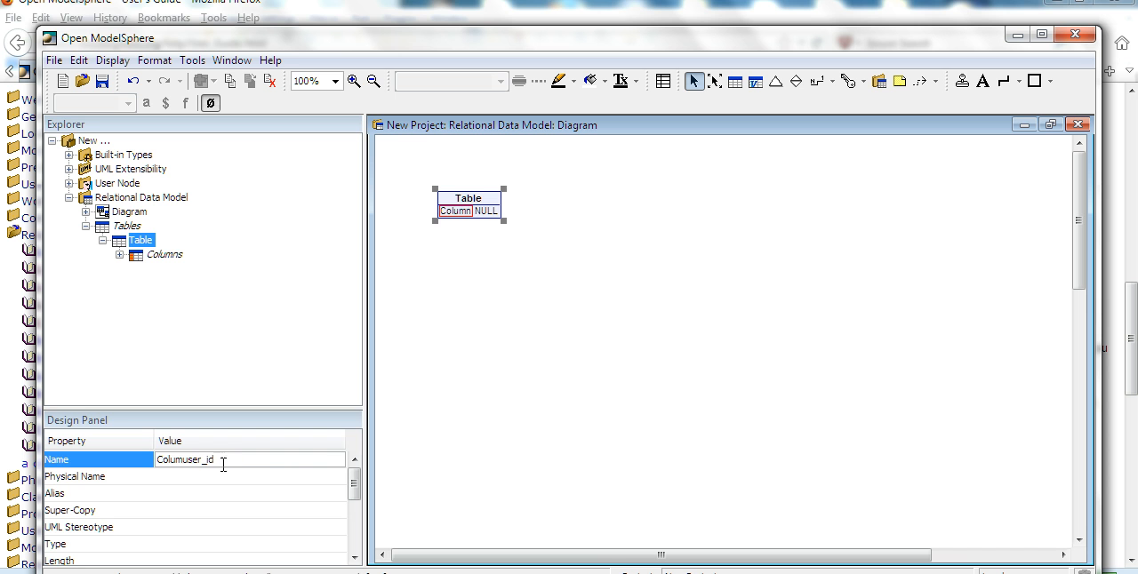
{"action": "mouse_move", "coordinate": [491, 223]}
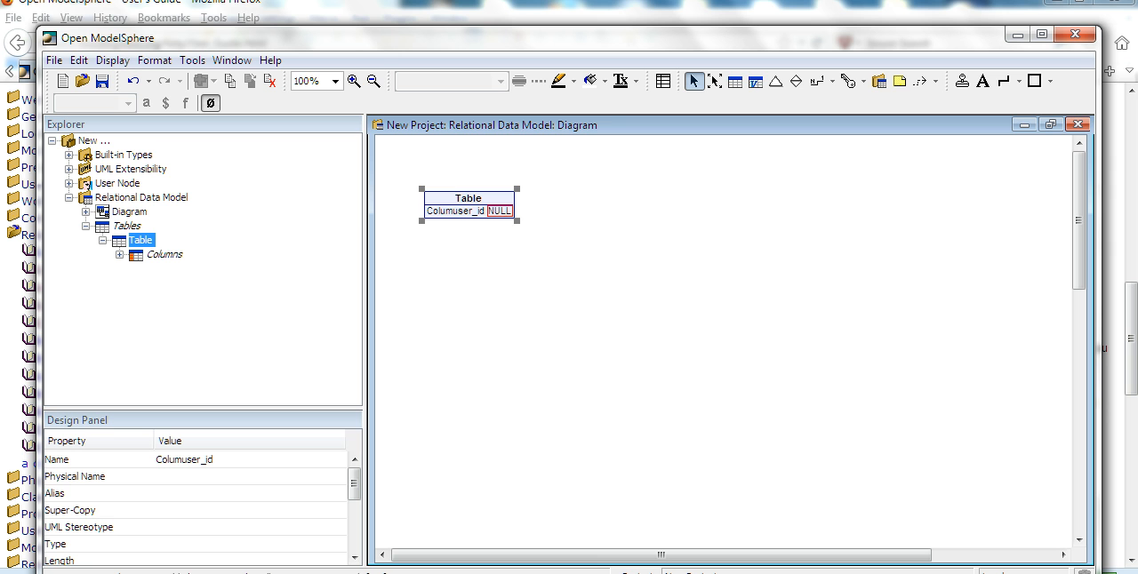
{"action": "double_click", "coordinate": [455, 209]}
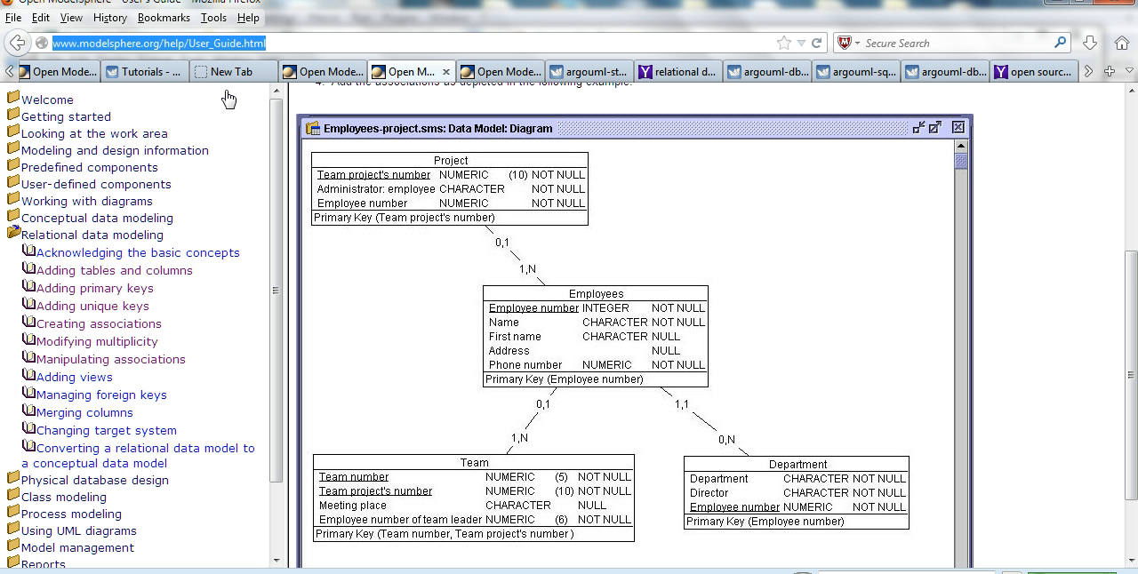
{"action": "left_click", "coordinate": [160, 43]}
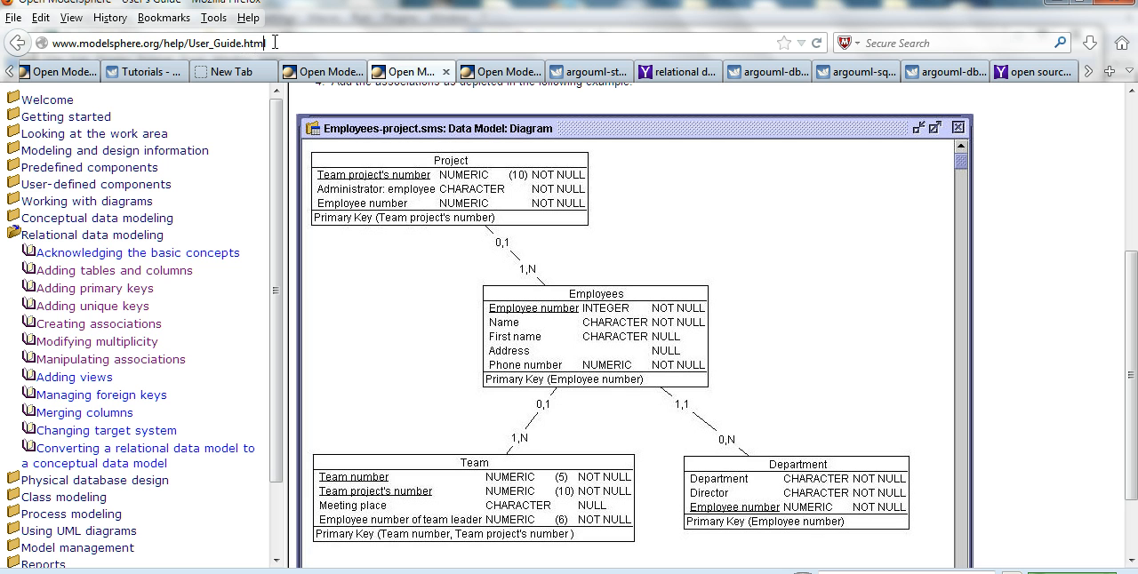
{"action": "mouse_move", "coordinate": [377, 382]}
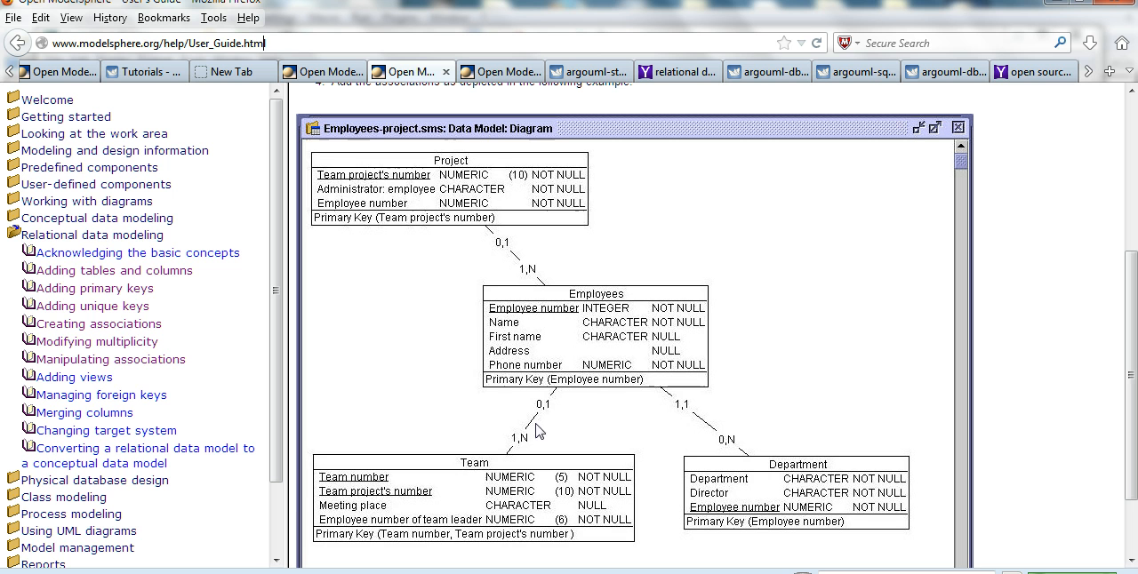
{"action": "mouse_move", "coordinate": [500, 483]}
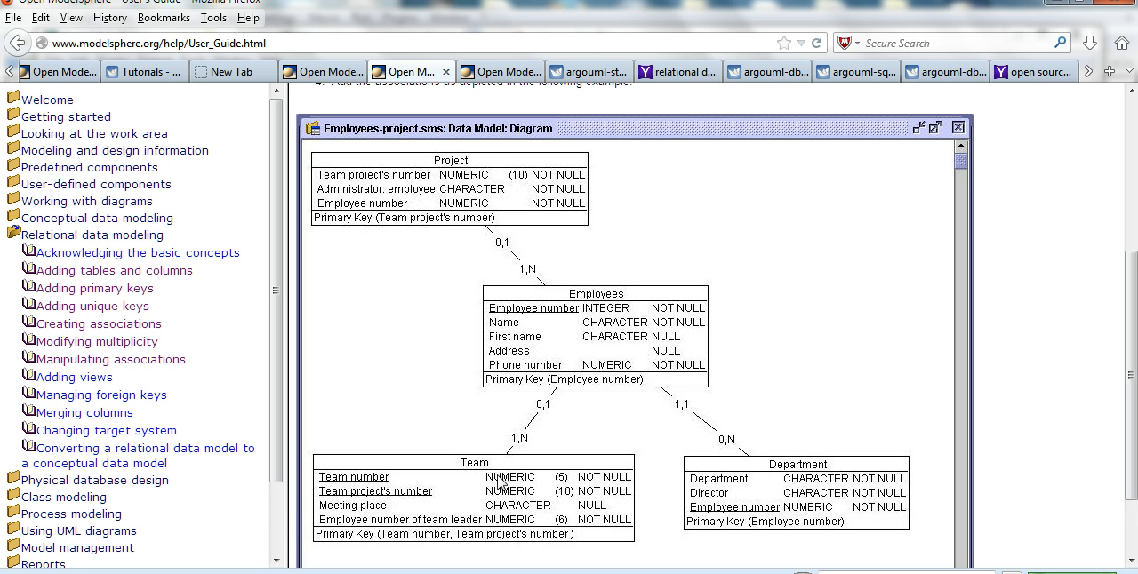
{"action": "mouse_move", "coordinate": [107, 565]}
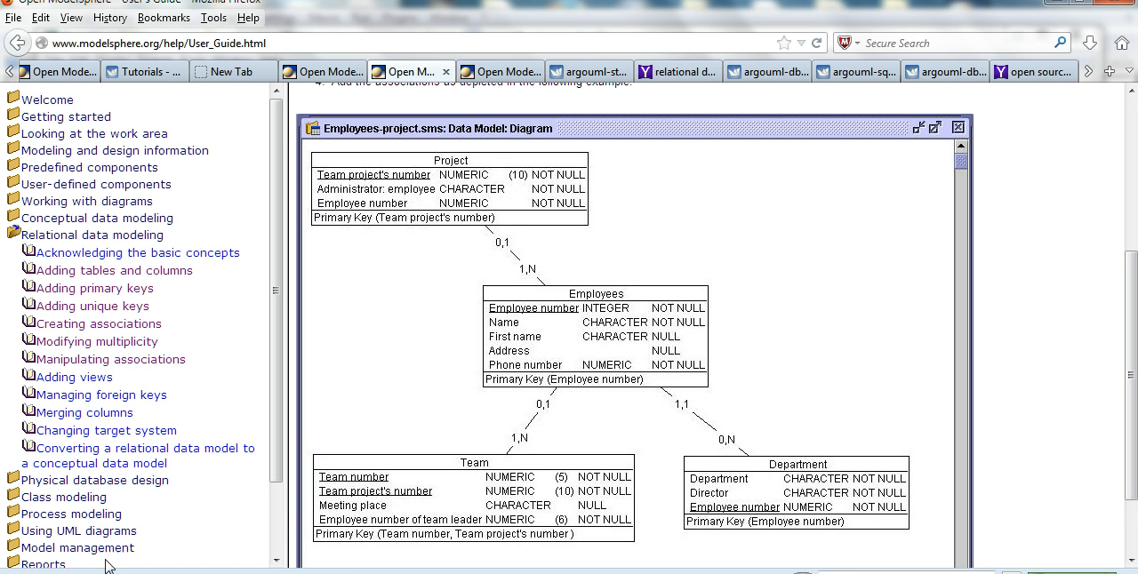